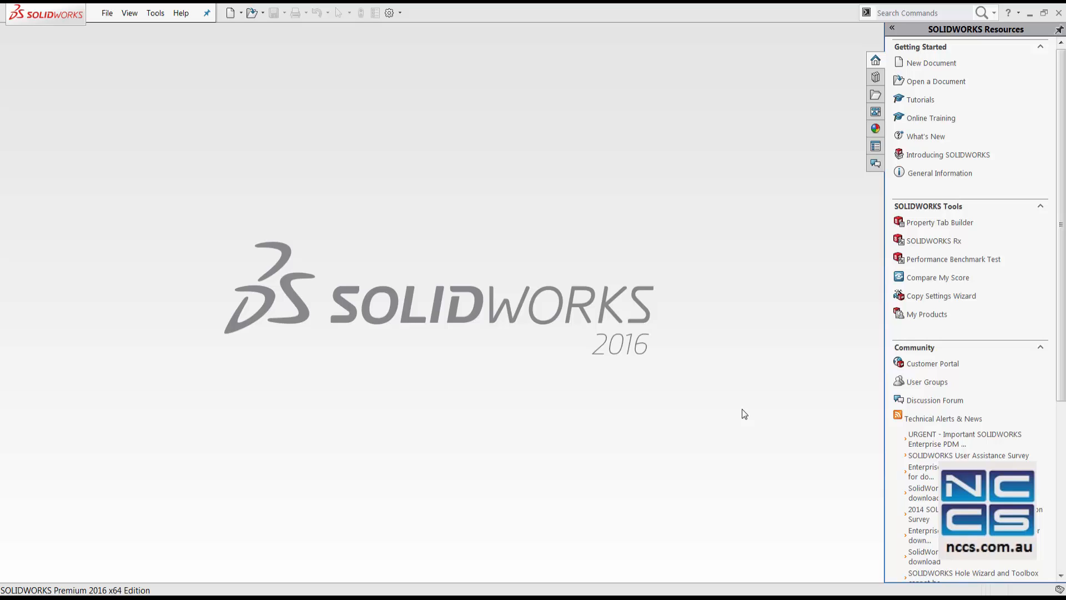
pyautogui.moveTo(747, 415)
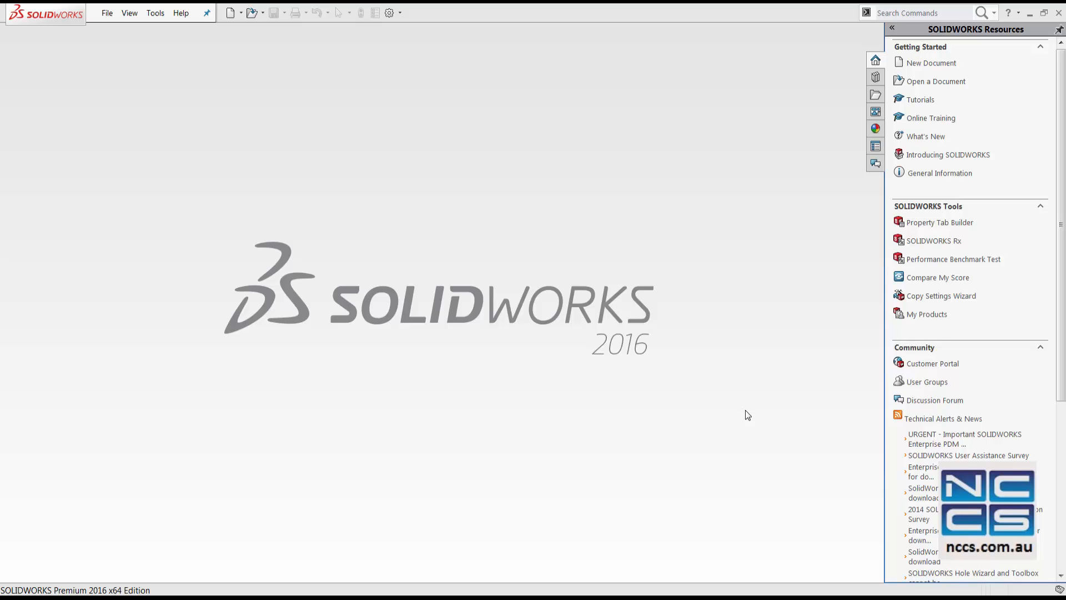
pyautogui.moveTo(757, 418)
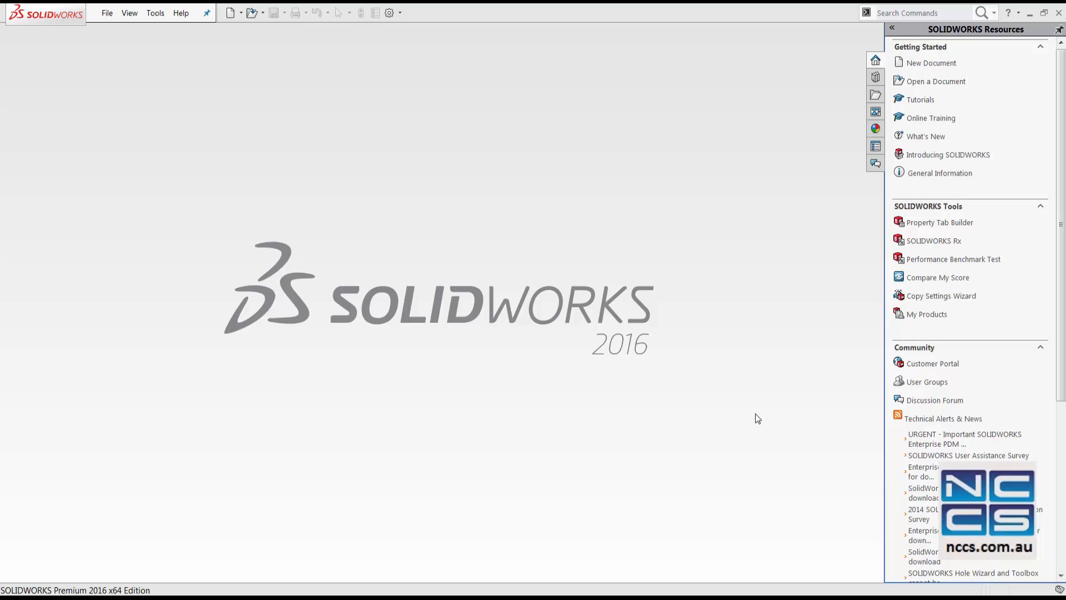
pyautogui.moveTo(754, 405)
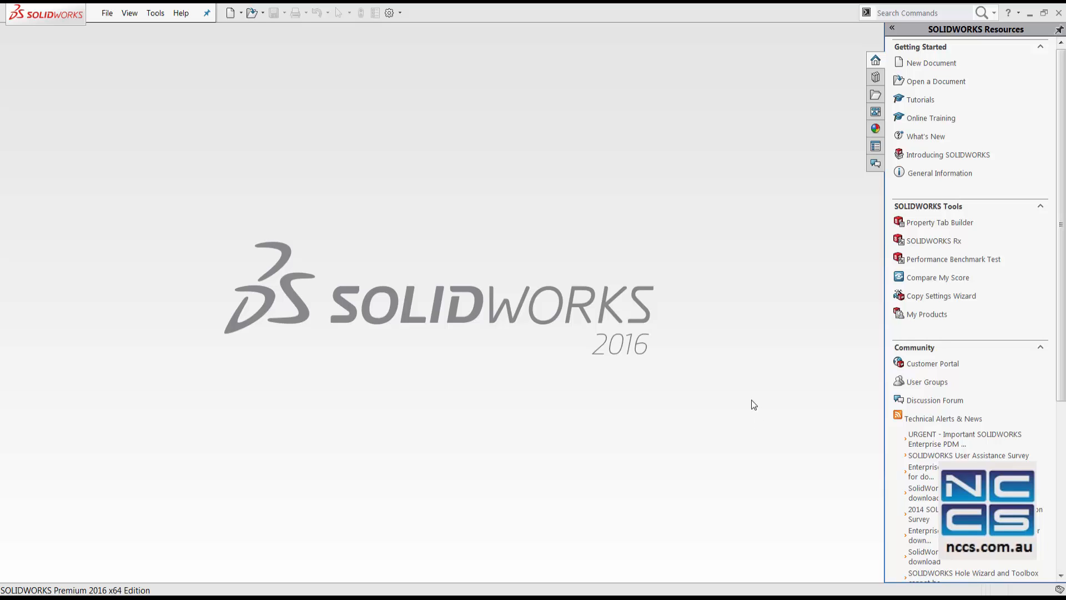
# Step: Open Medical_Couch2.SLDASM from the File menu's recent documents list
pyautogui.click(106, 13)
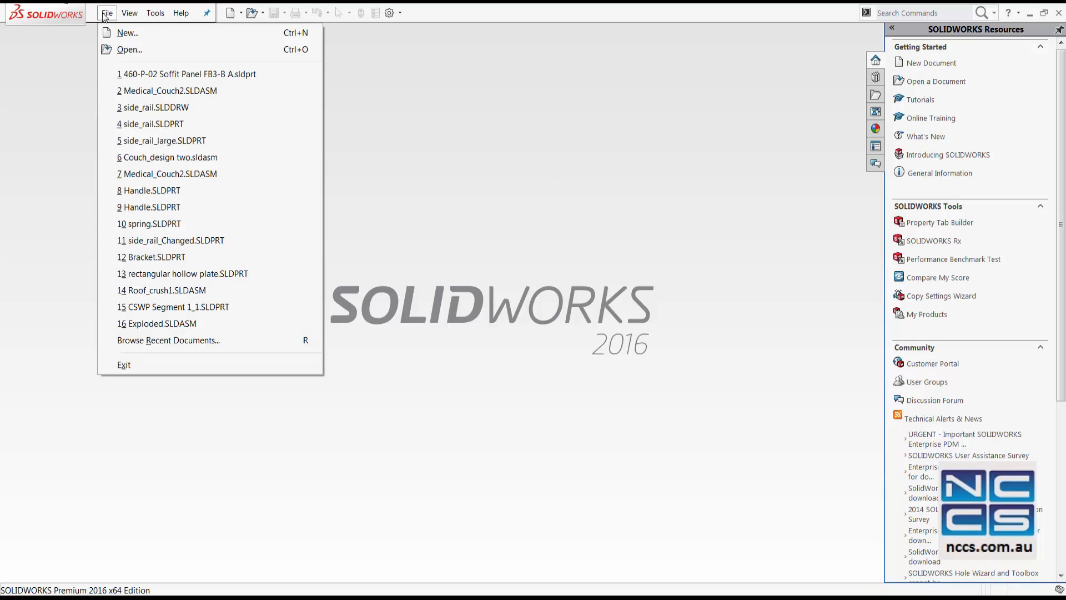
pyautogui.click(467, 316)
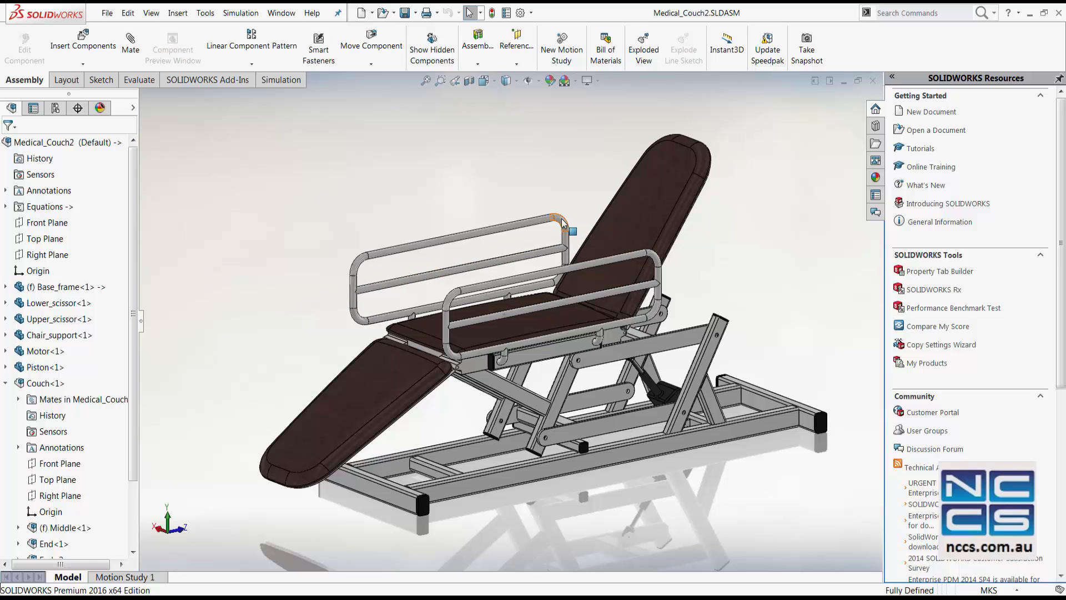
pyautogui.moveTo(527, 206)
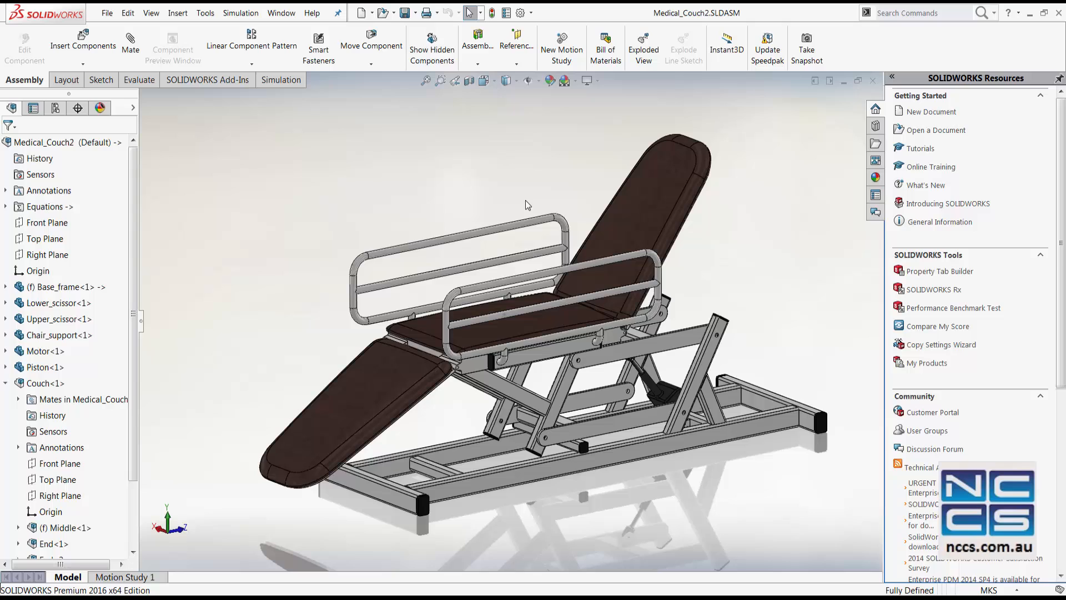
pyautogui.moveTo(587, 163)
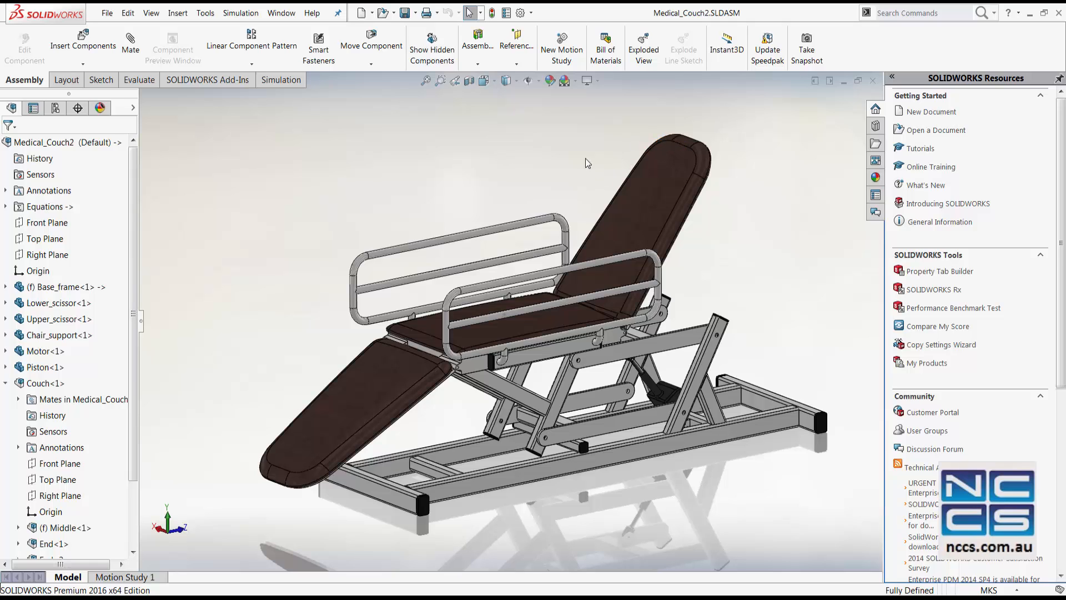
pyautogui.moveTo(437, 179)
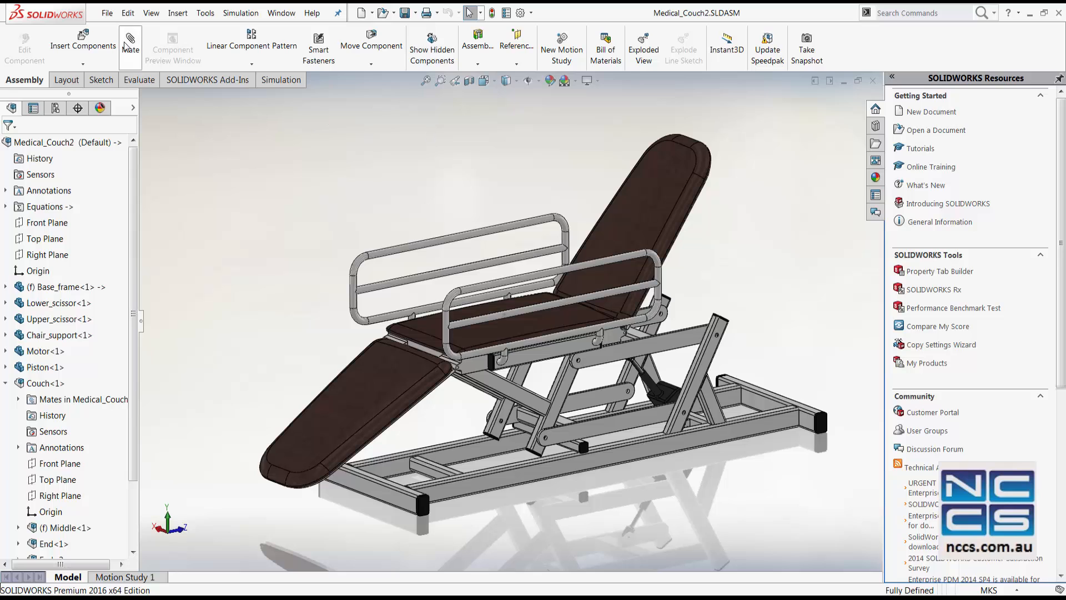
pyautogui.click(127, 13)
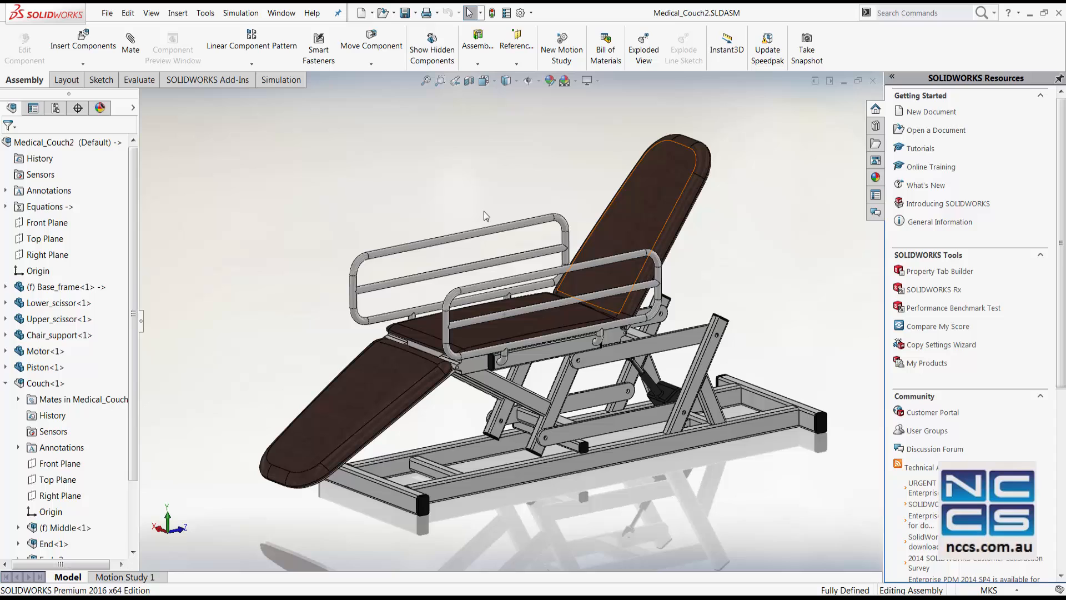
pyautogui.moveTo(507, 231)
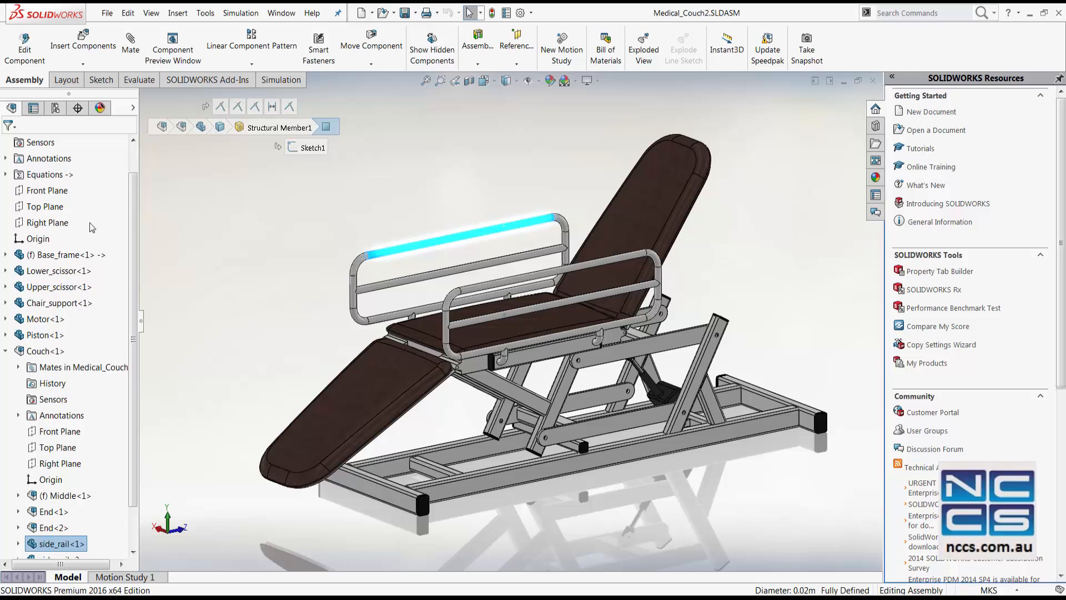
pyautogui.scroll(-3)
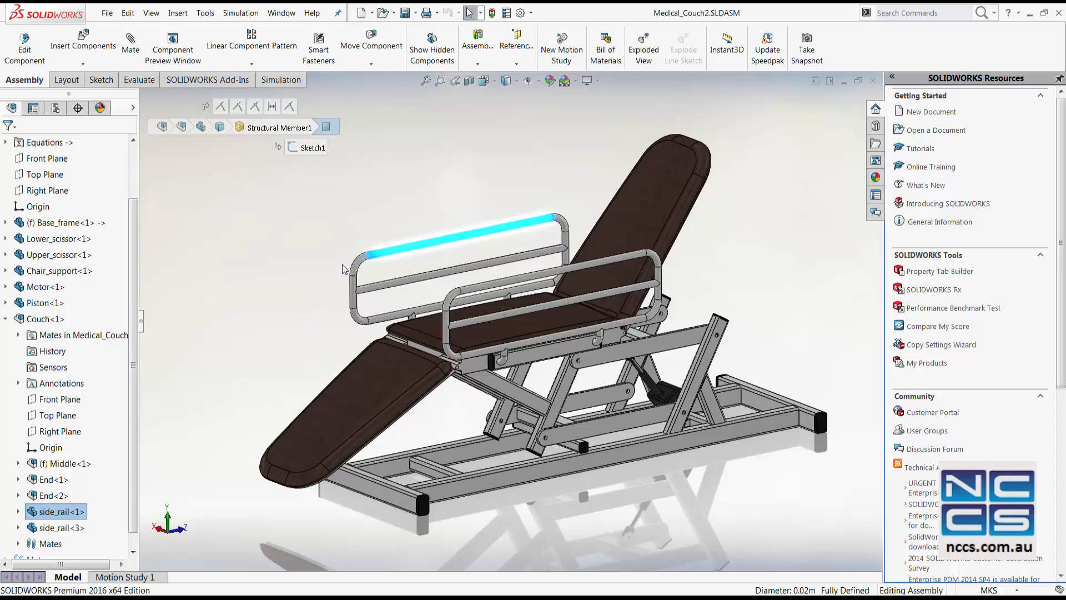
pyautogui.moveTo(145, 396)
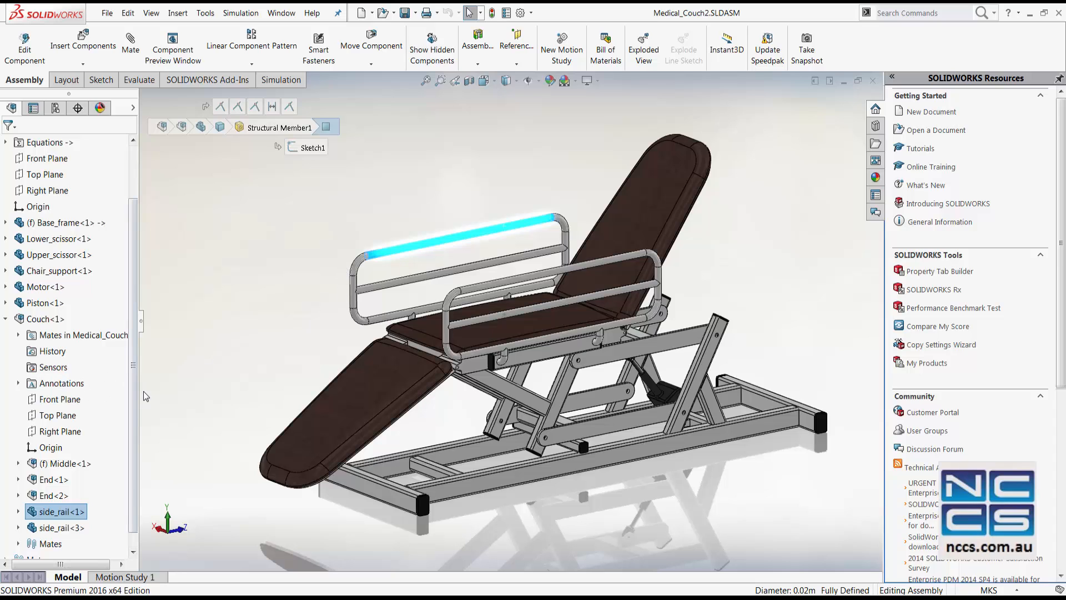
pyautogui.click(45, 319)
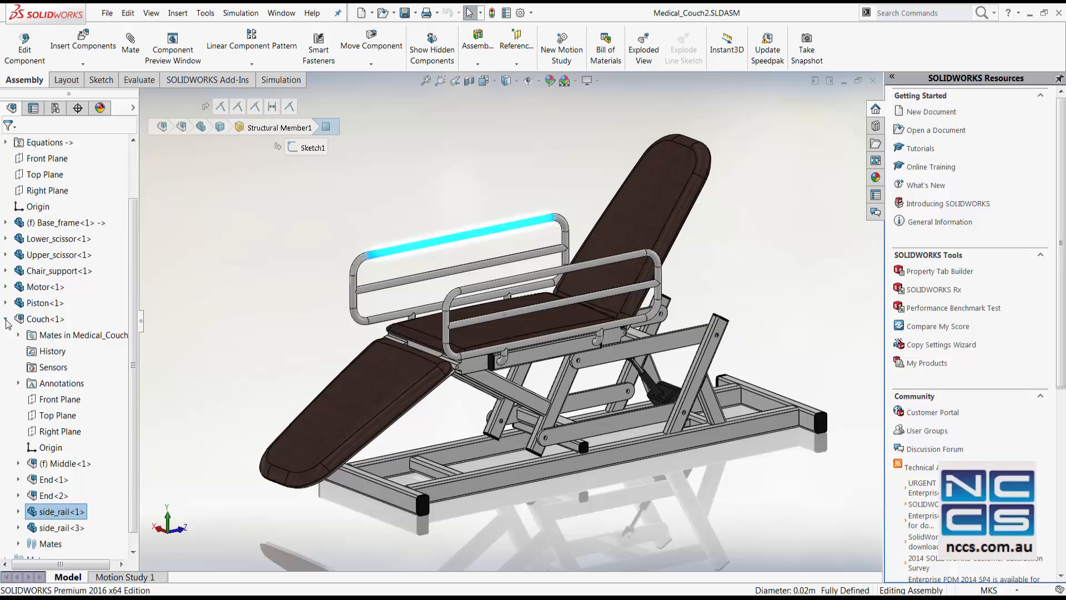
pyautogui.click(46, 319)
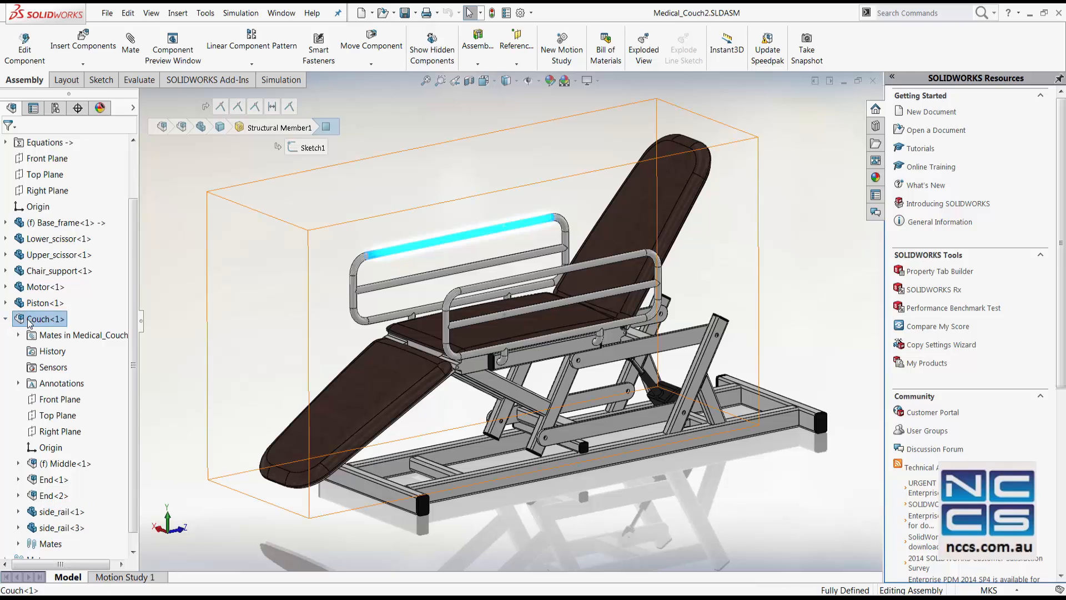
# Step: Start Replace Components on the Couch<1> sub-assembly from its context menu
pyautogui.rightClick(42, 319)
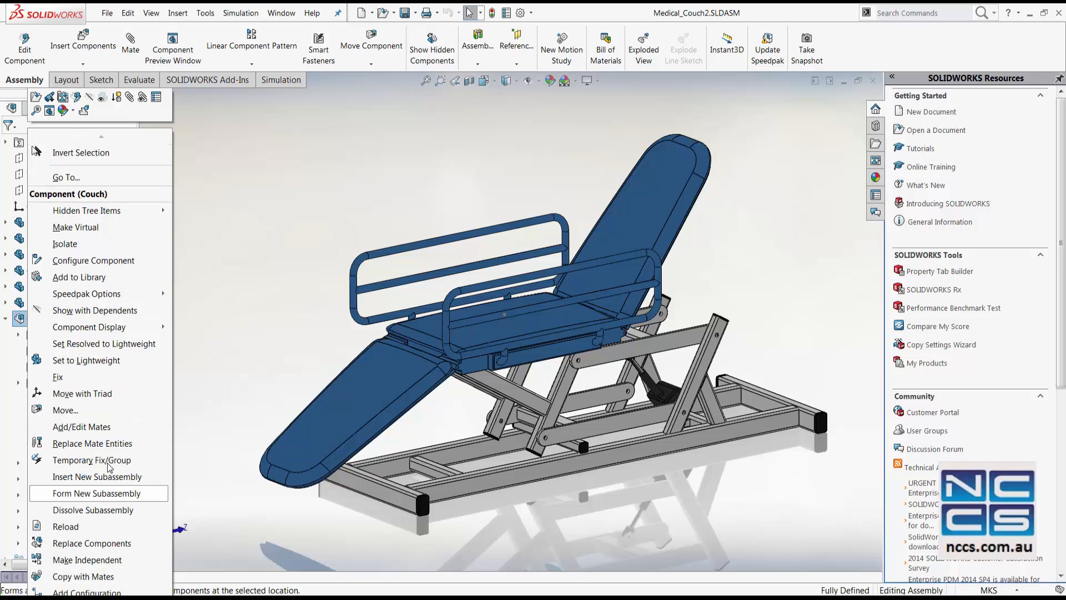
pyautogui.moveTo(92, 543)
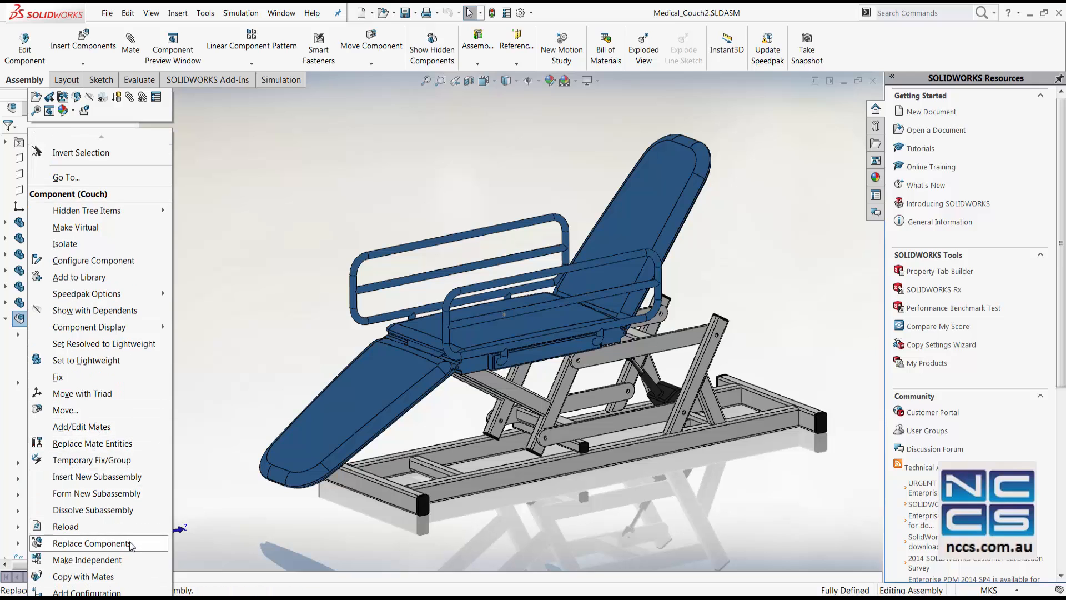
pyautogui.click(93, 542)
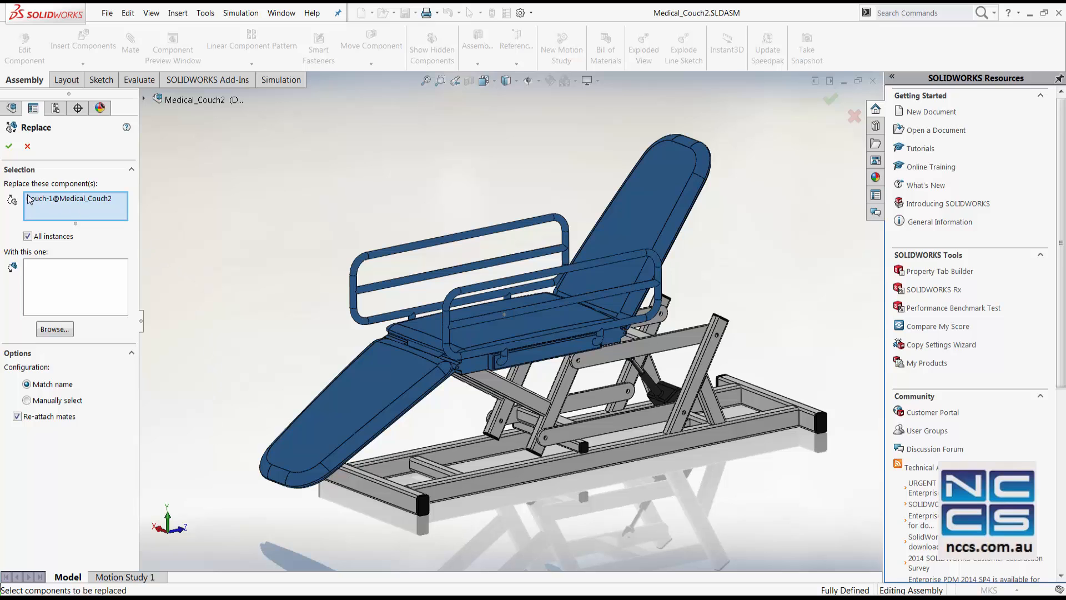
pyautogui.moveTo(102, 207)
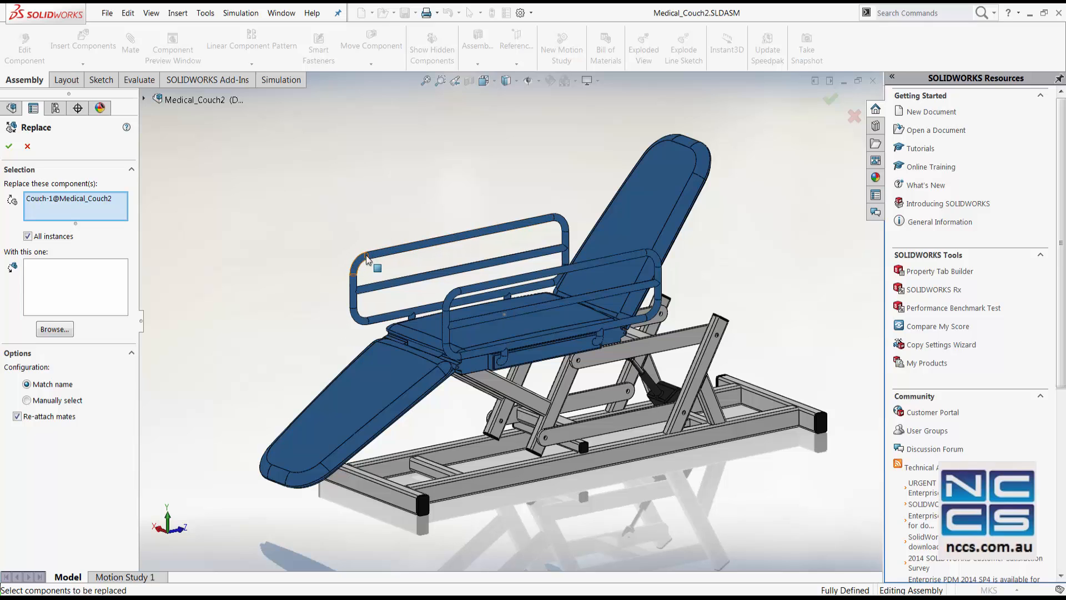
pyautogui.click(28, 236)
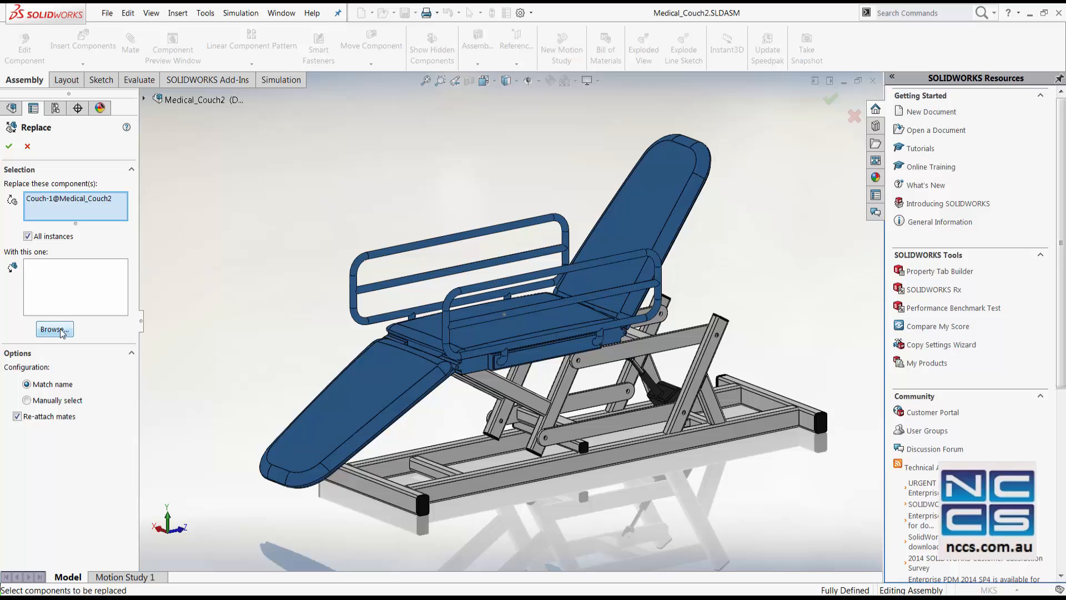
# Step: Browse to and load Couch_design two.sldasm as the replacement file
pyautogui.click(54, 329)
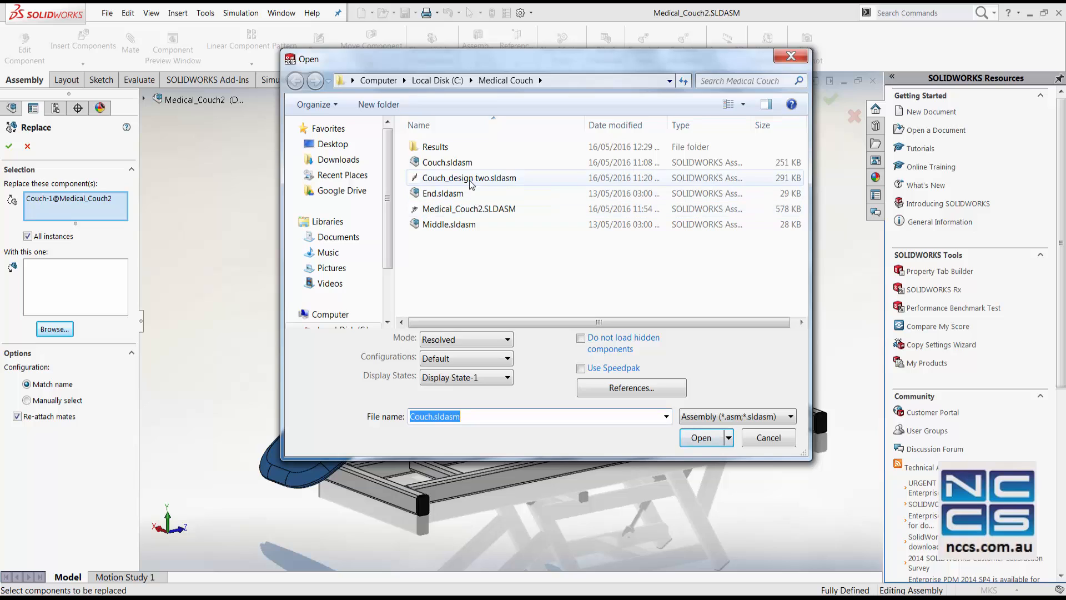
pyautogui.moveTo(469, 177)
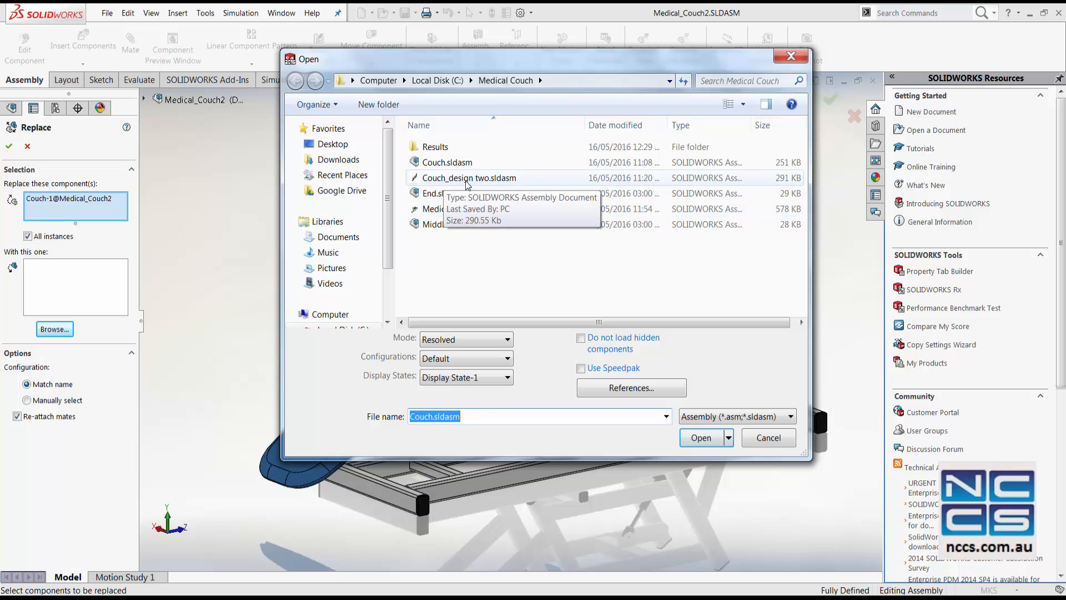
pyautogui.click(469, 178)
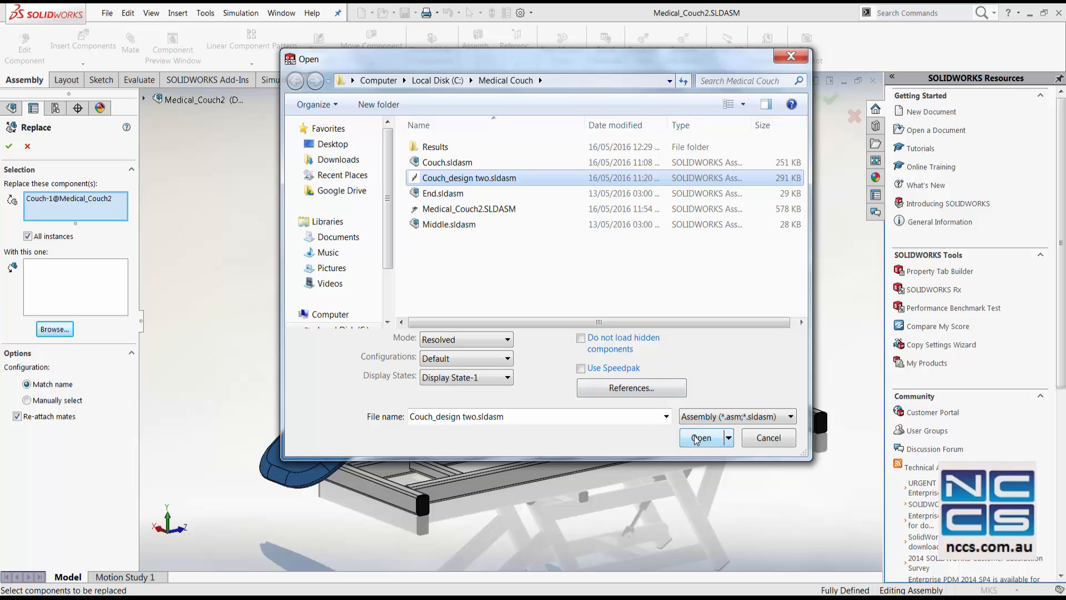
pyautogui.click(702, 437)
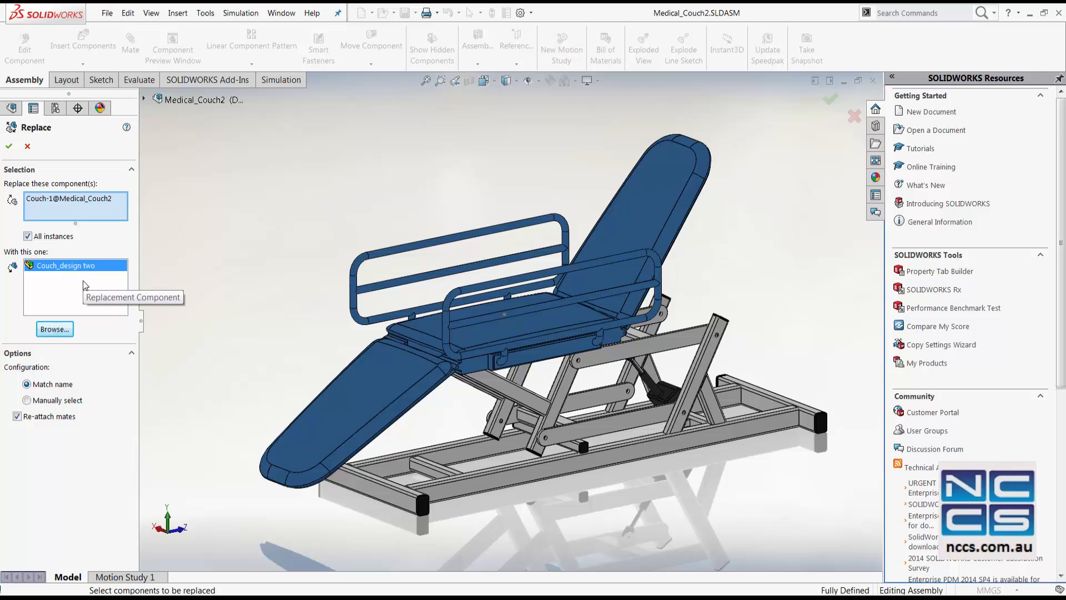
pyautogui.moveTo(94, 313)
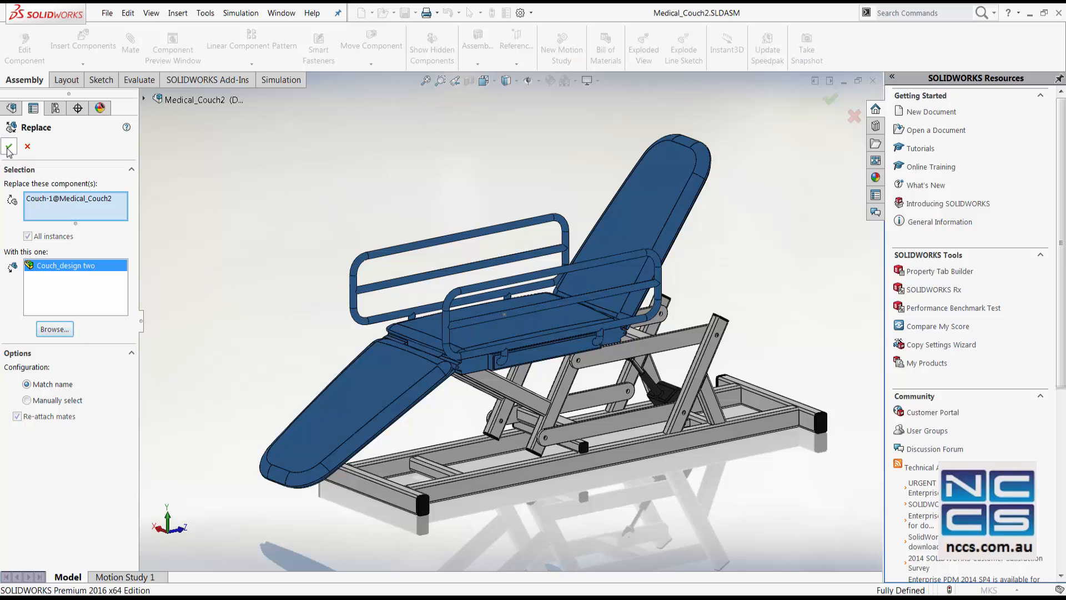
# Step: Apply the replacement so Couch_design two takes the place of Couch<1>
pyautogui.click(9, 146)
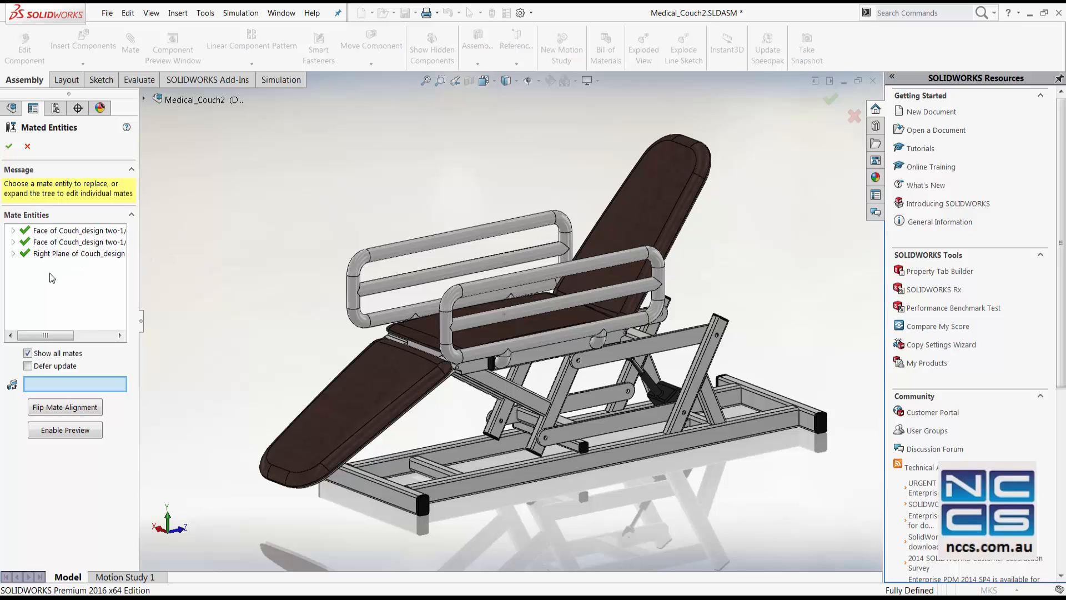
pyautogui.moveTo(39, 274)
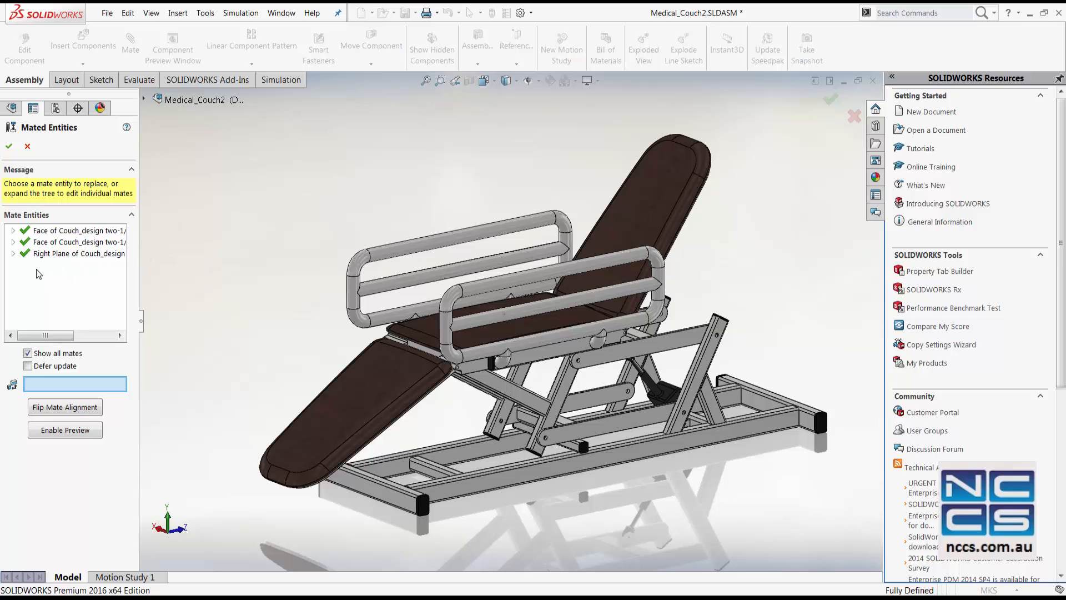
pyautogui.moveTo(31, 275)
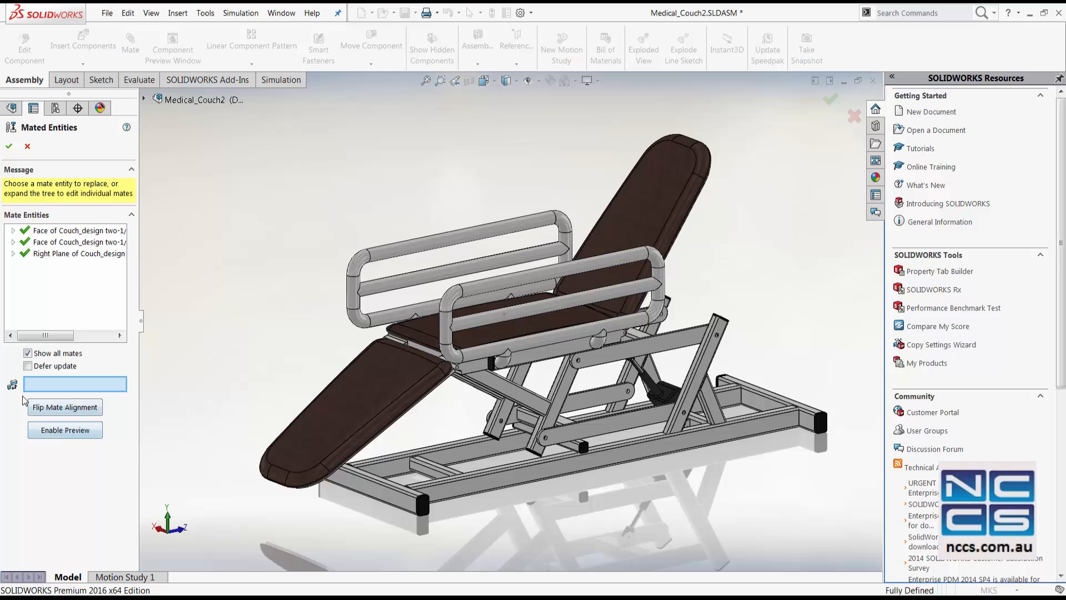
pyautogui.moveTo(82, 414)
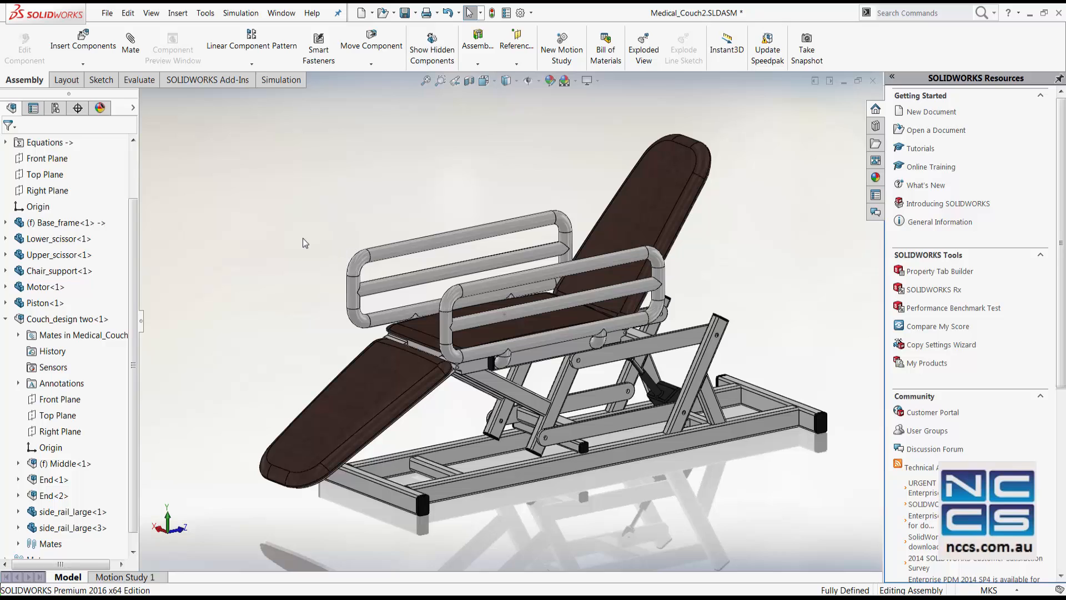
pyautogui.moveTo(364, 207)
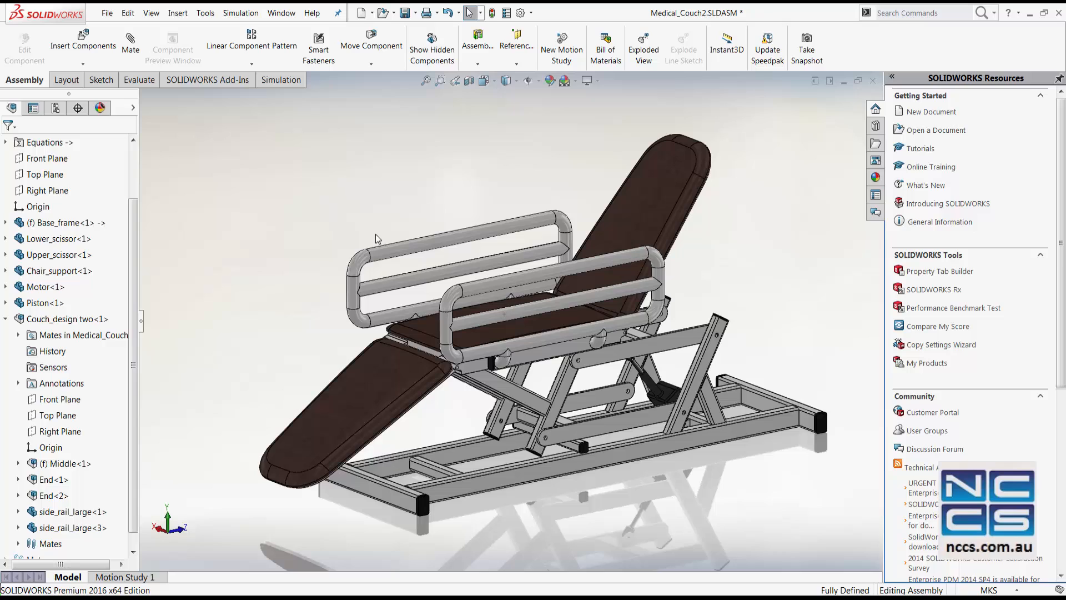
pyautogui.moveTo(306, 366)
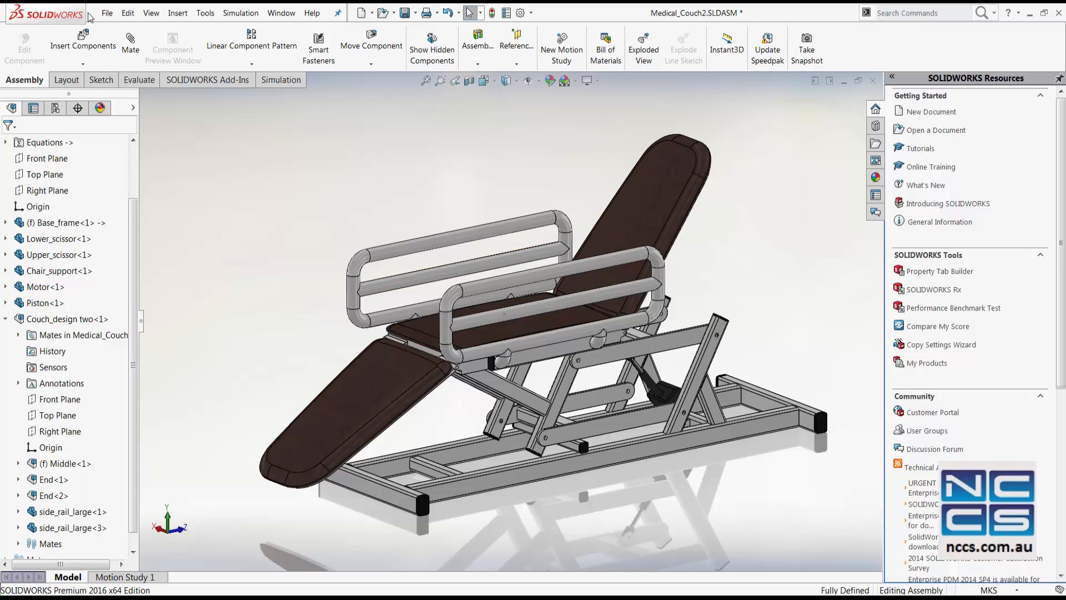
# Step: Open the File menu of the Medical_Couch2 assembly
pyautogui.click(107, 12)
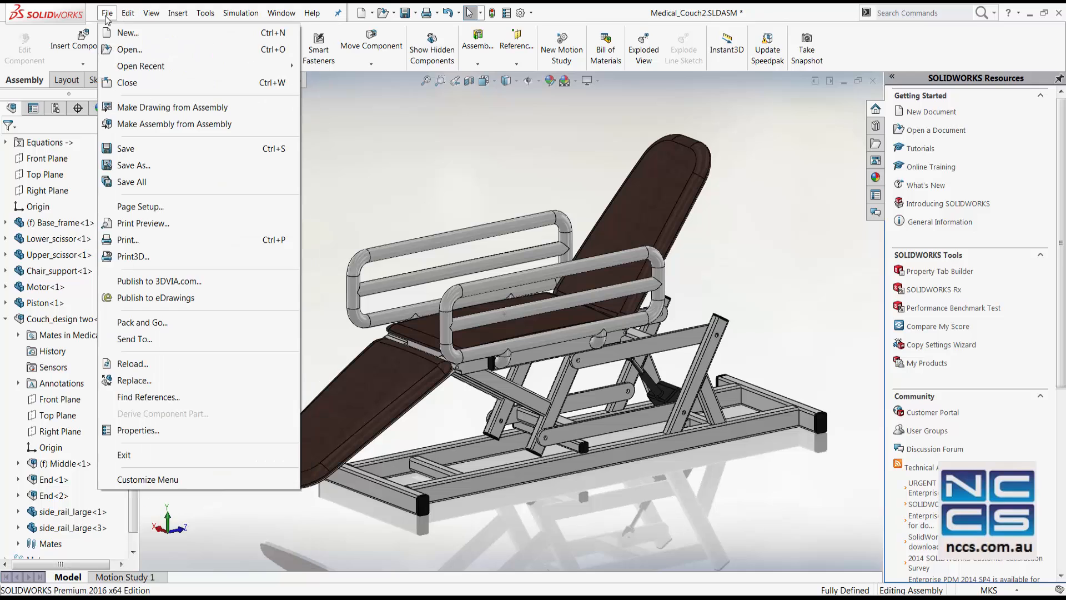
pyautogui.click(106, 12)
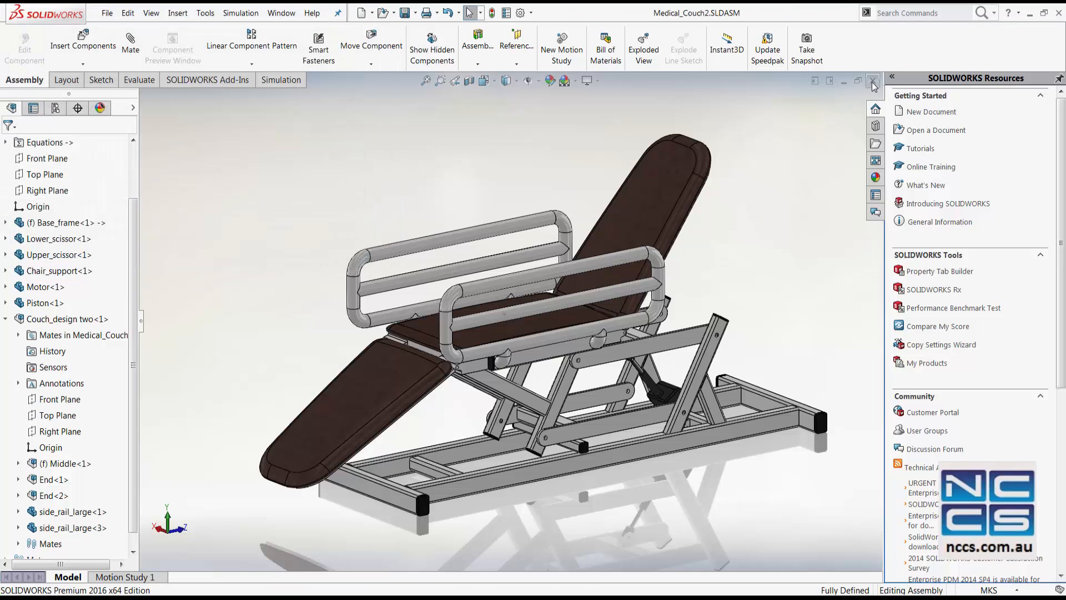
# Step: Close Medical_Couch2, then select Medical_Couch2.SLDASM in Open with the top-level filter
pyautogui.click(106, 12)
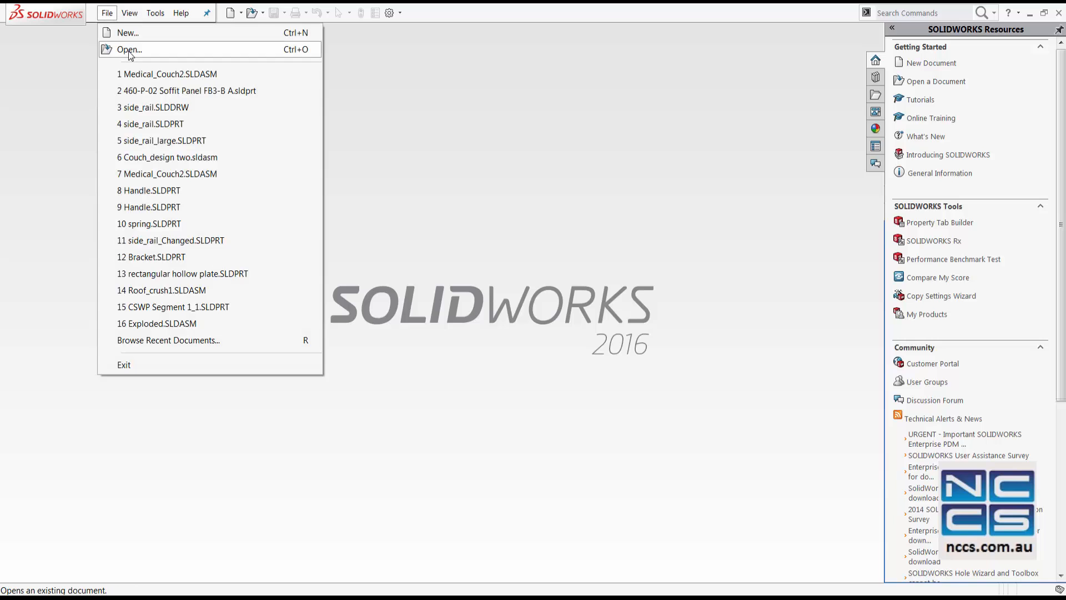
pyautogui.click(130, 49)
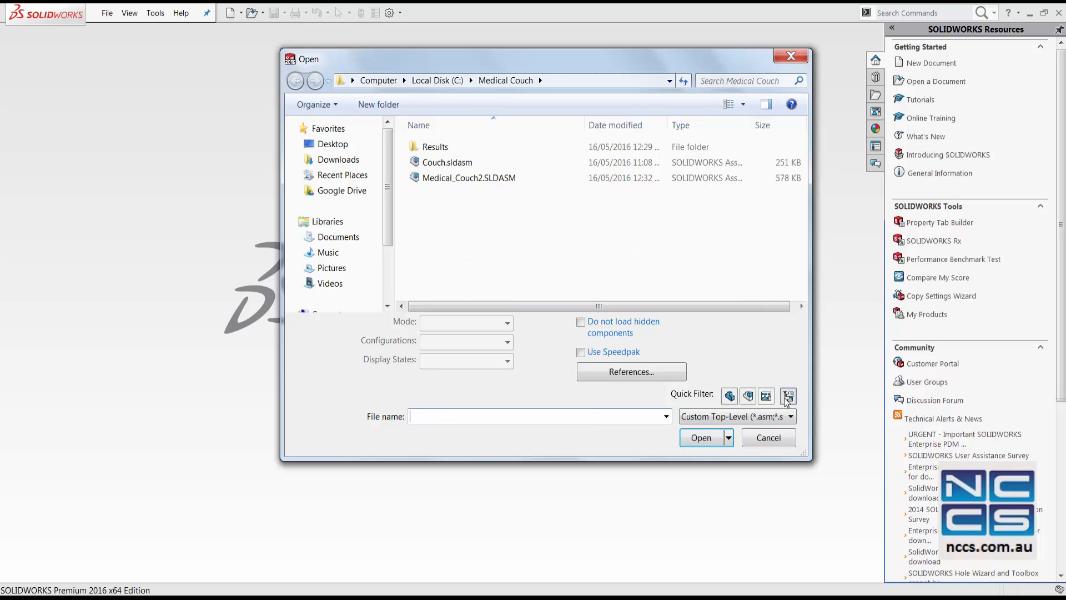
pyautogui.click(469, 178)
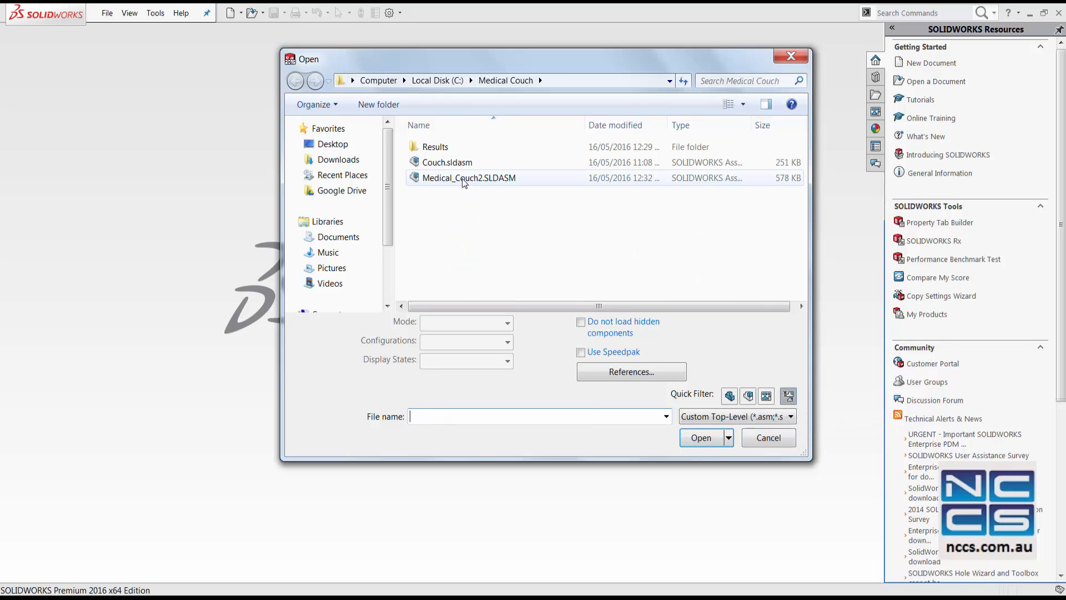
pyautogui.click(469, 177)
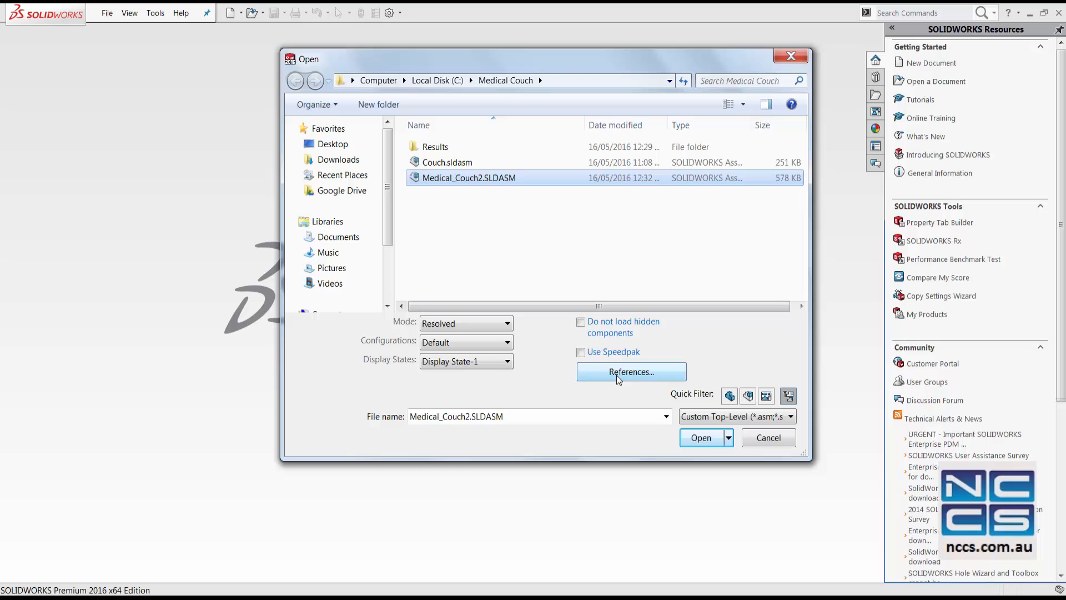
# Step: Redirect the Couch_design two.sldasm reference to Couch.sldasm in the References dialog
pyautogui.click(630, 372)
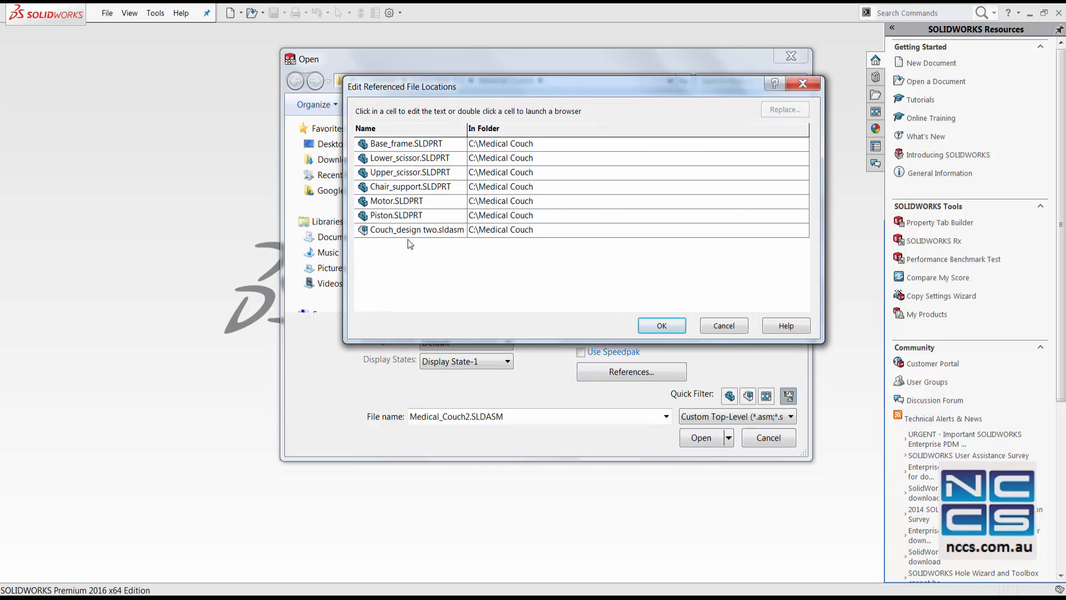
pyautogui.moveTo(430, 241)
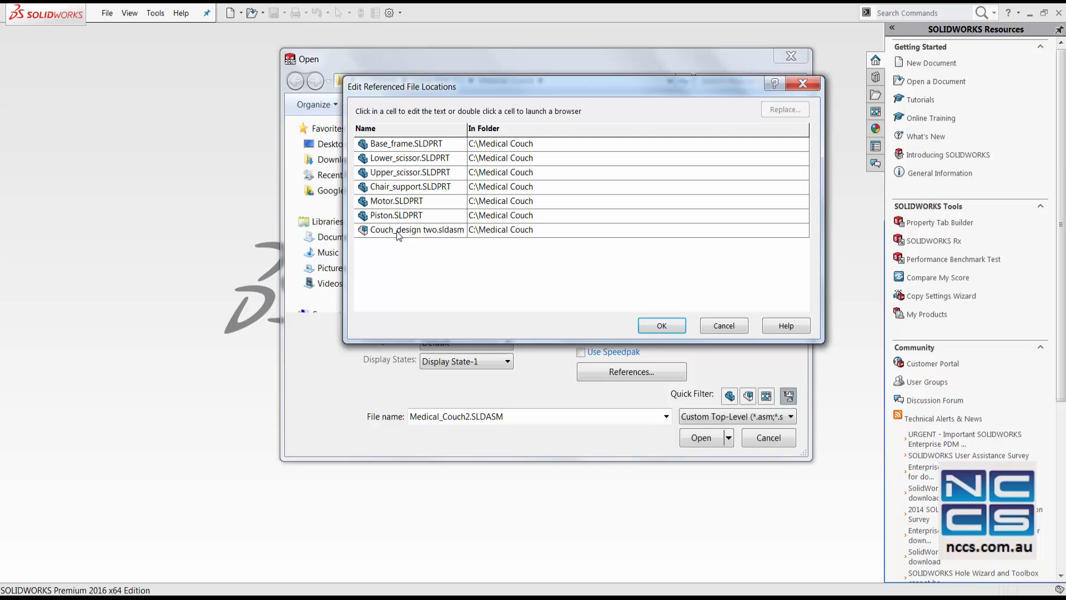
pyautogui.click(416, 230)
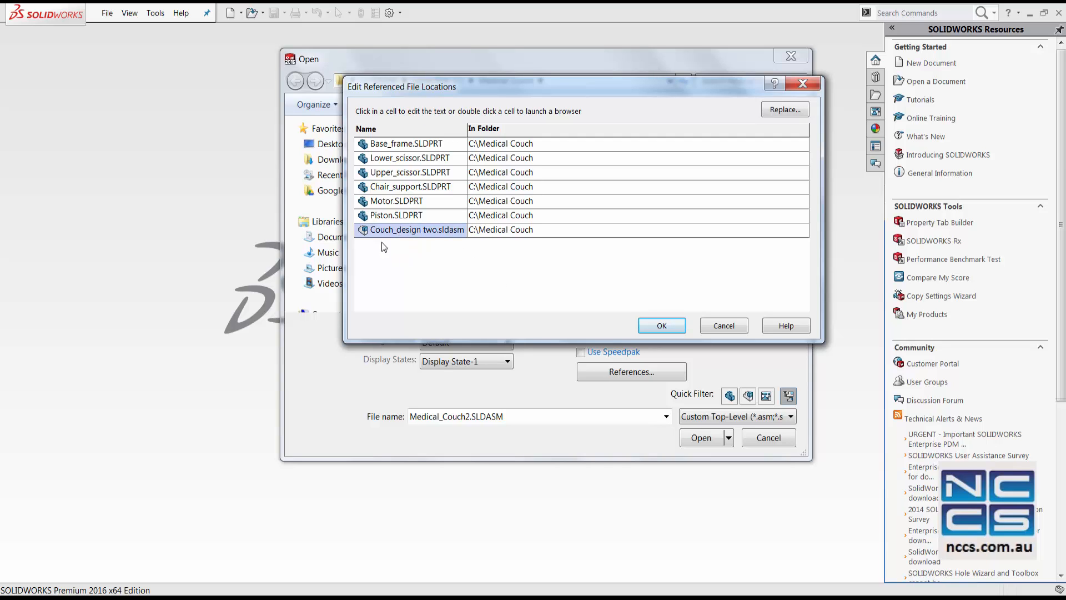
pyautogui.click(416, 229)
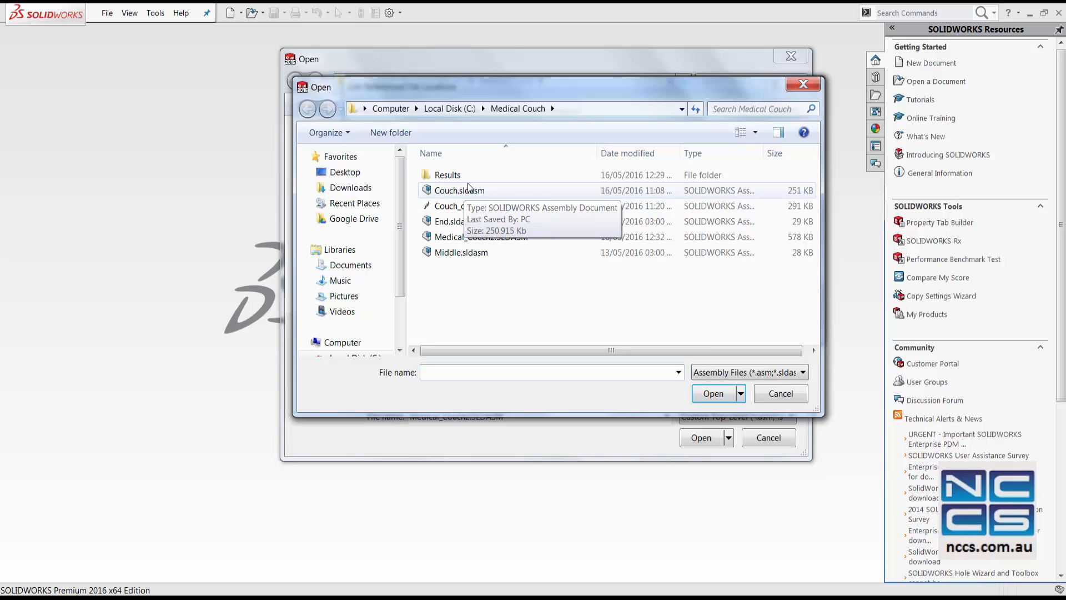
pyautogui.click(459, 191)
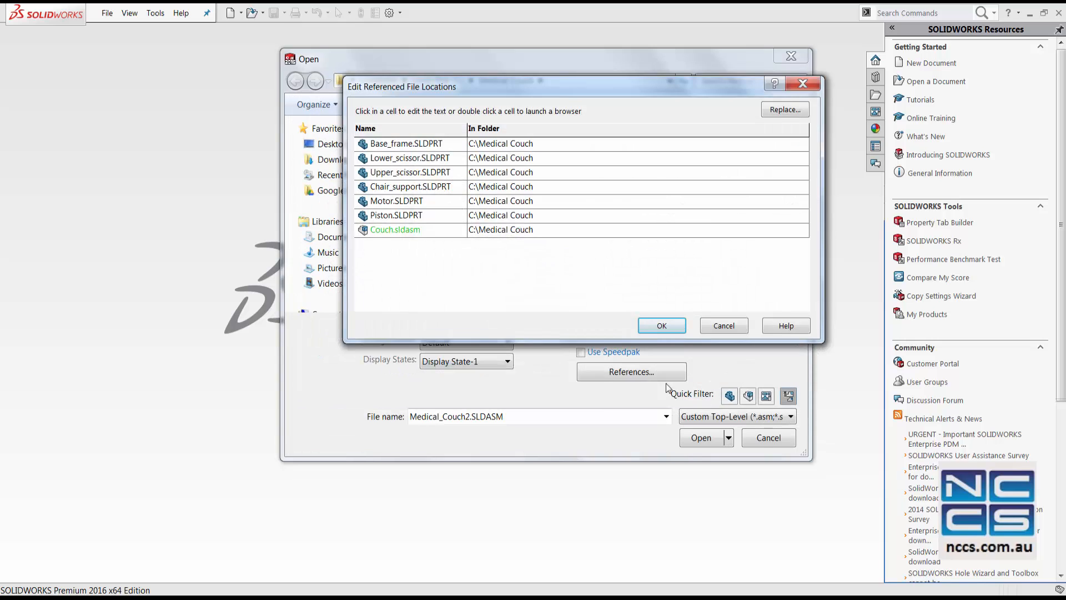
pyautogui.moveTo(410, 246)
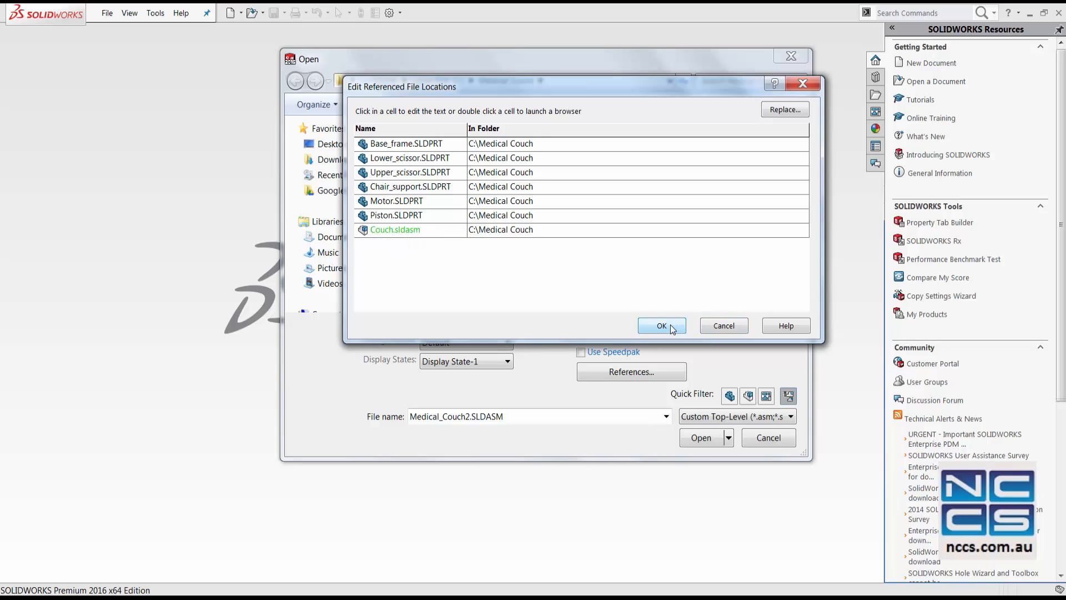
pyautogui.click(660, 326)
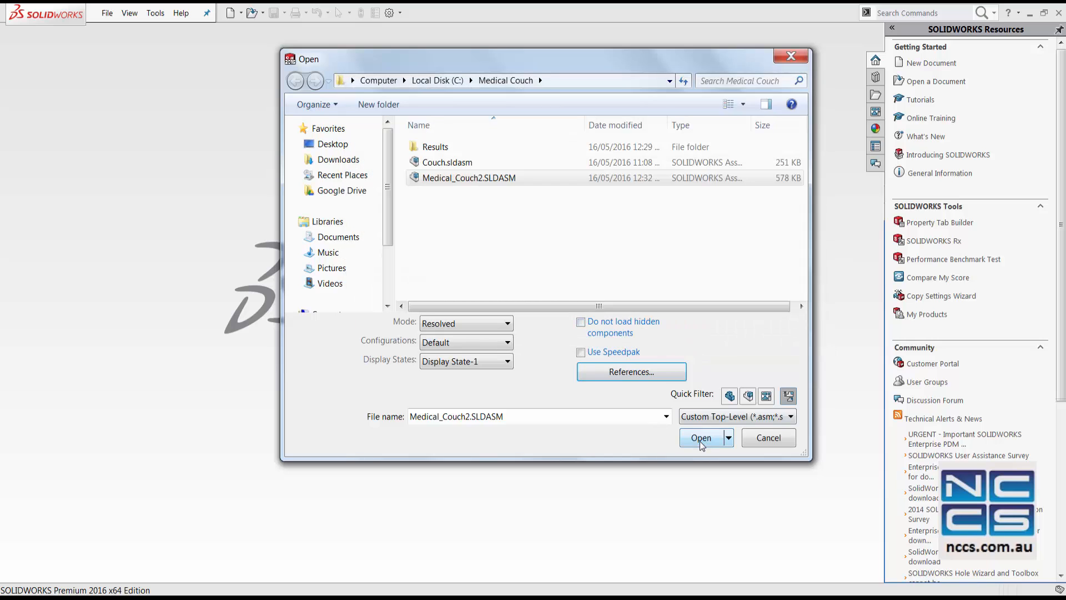
# Step: Open Medical_Couch2 with the Couch reference, then close it using Save All
pyautogui.click(701, 437)
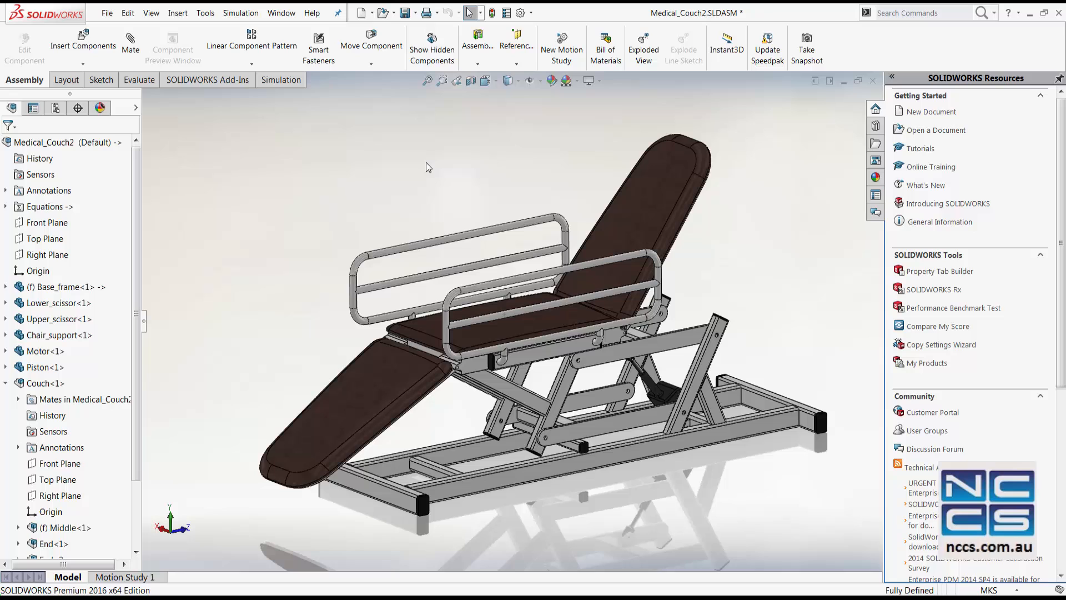
pyautogui.moveTo(836, 145)
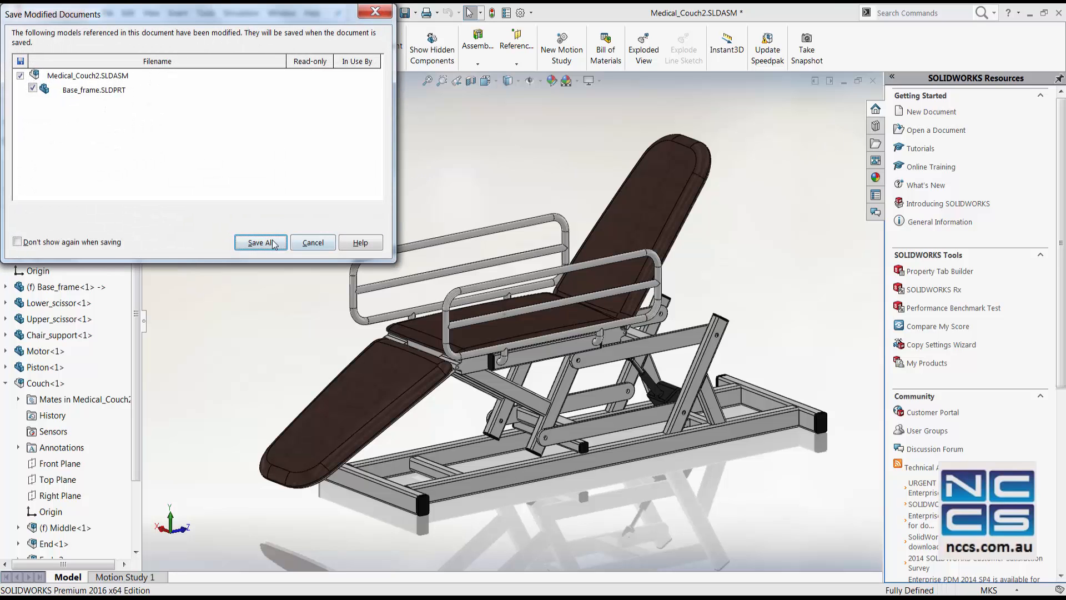
pyautogui.click(261, 242)
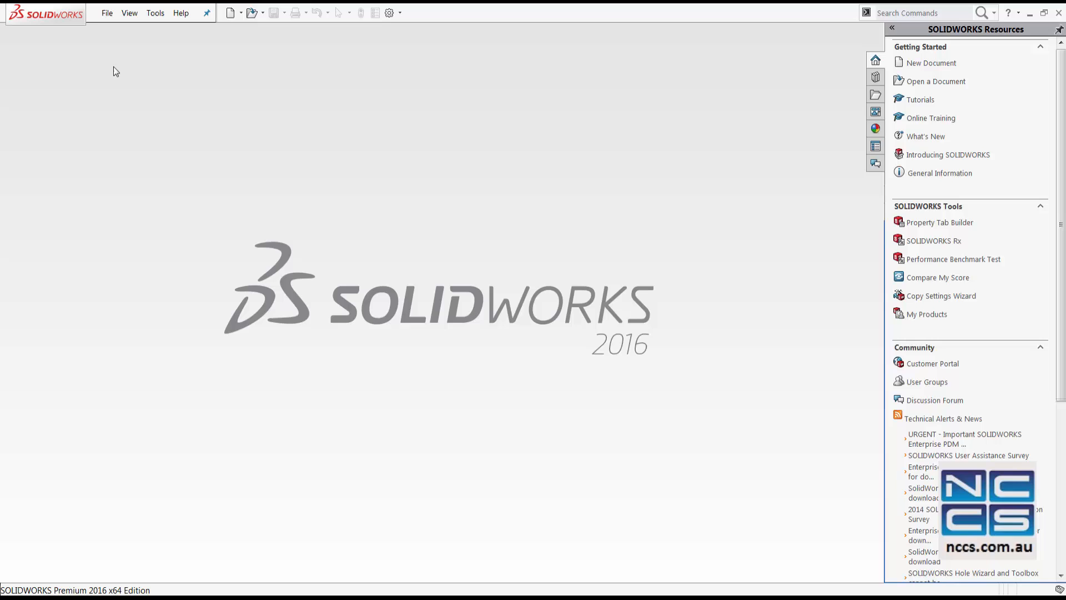
# Step: Open side_rail.SLDDRW from the Medical Couch folder using the drawings filter
pyautogui.click(107, 12)
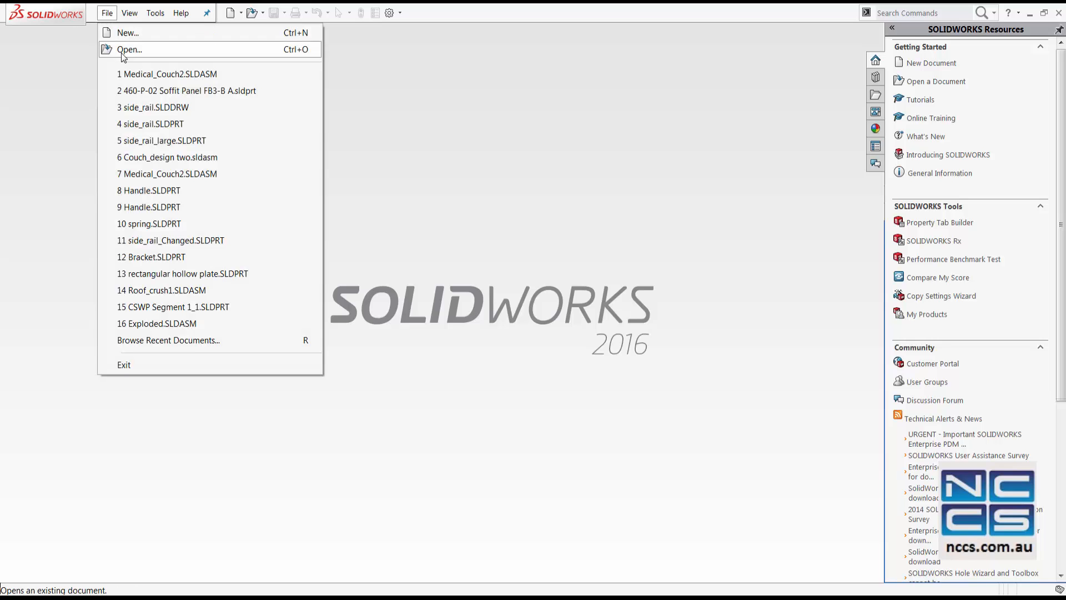
pyautogui.click(130, 49)
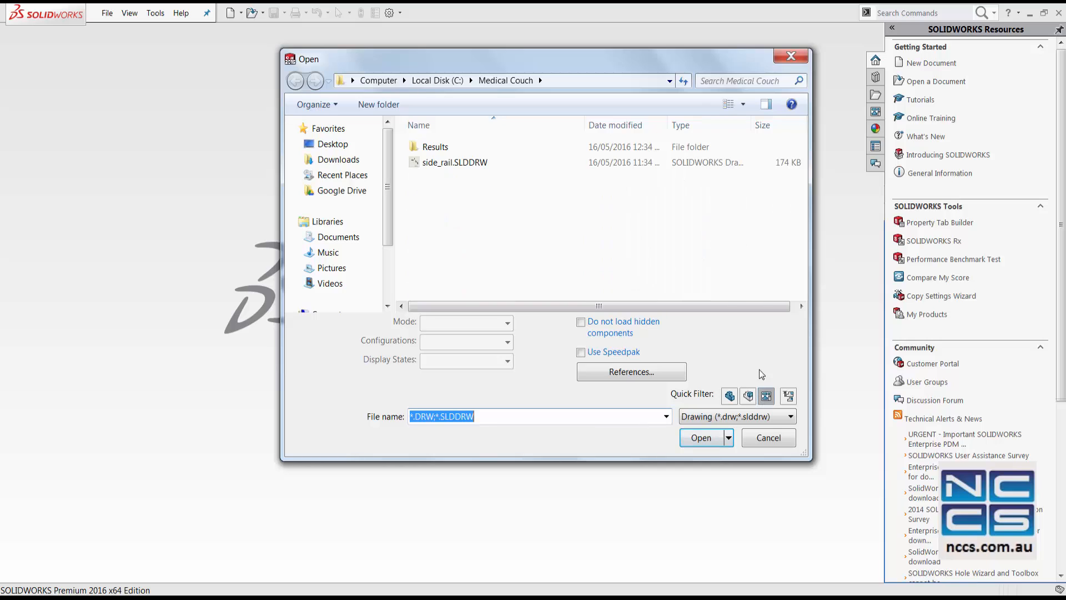
pyautogui.click(448, 162)
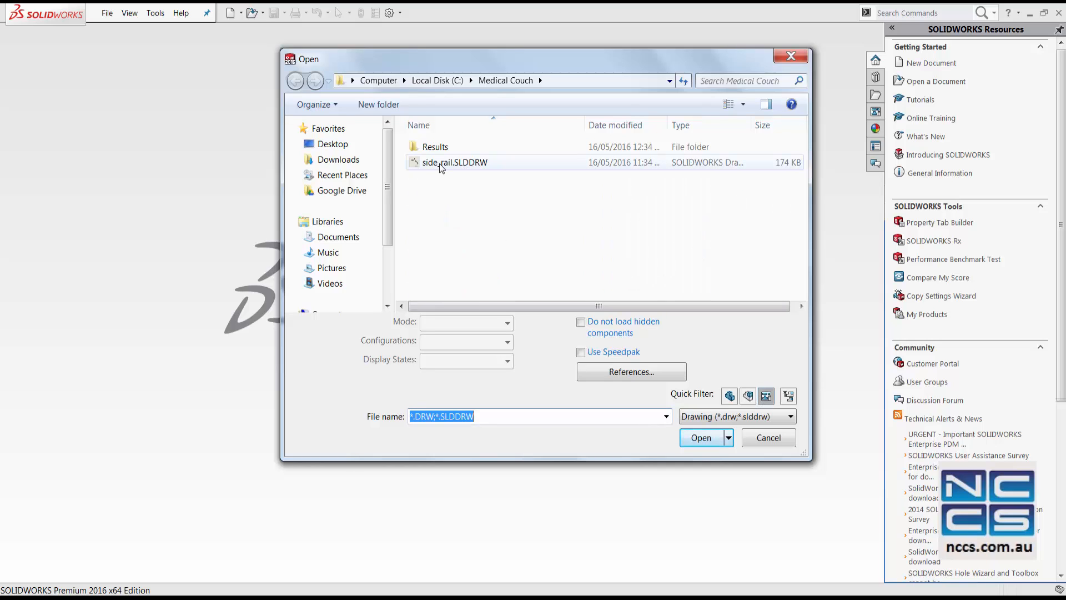
pyautogui.moveTo(451, 162)
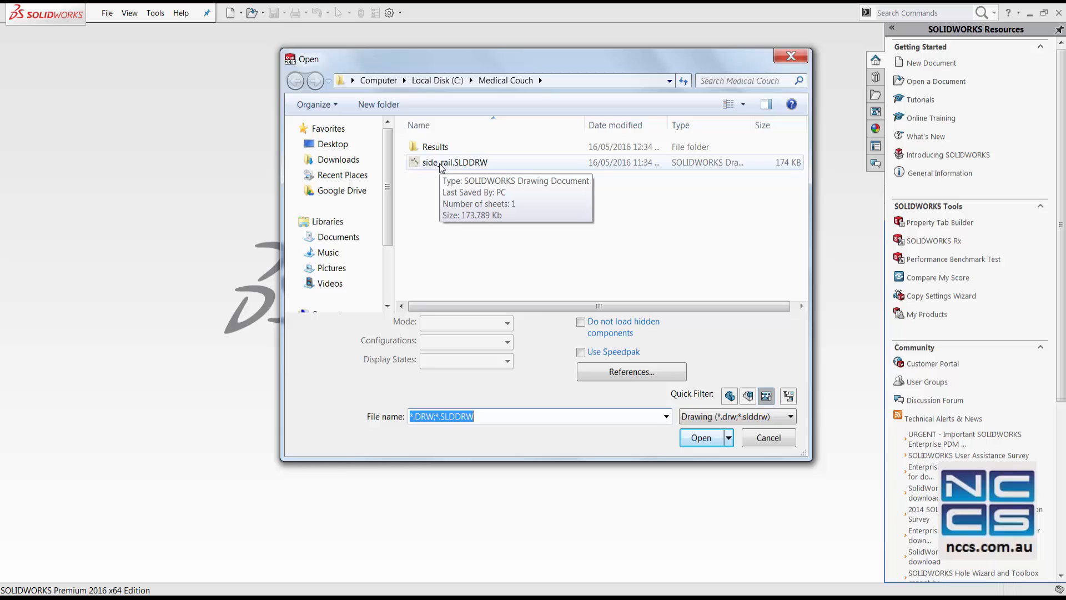
pyautogui.click(700, 437)
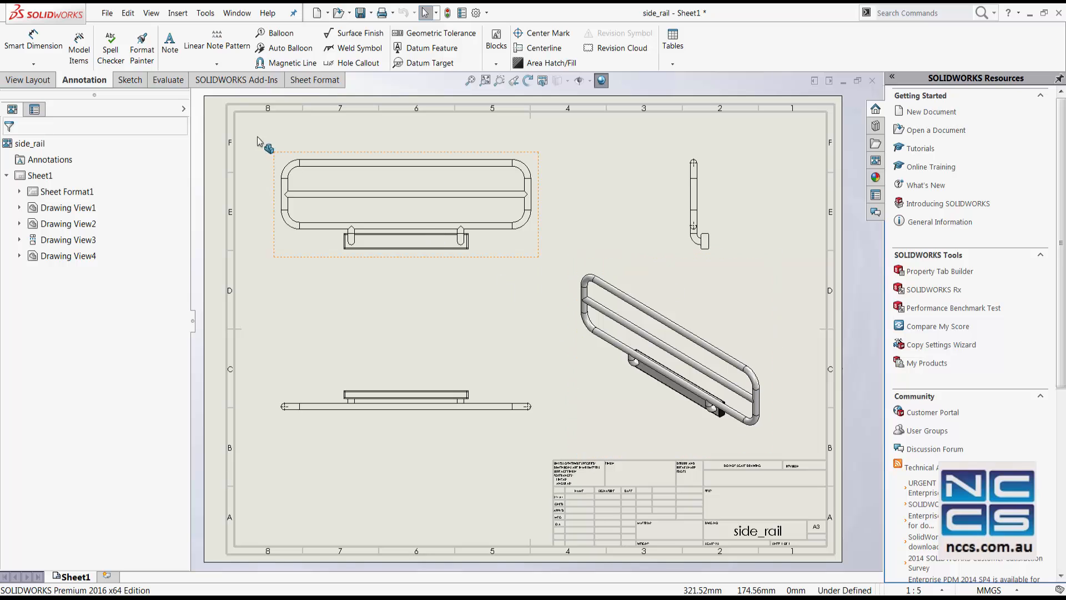
pyautogui.click(106, 12)
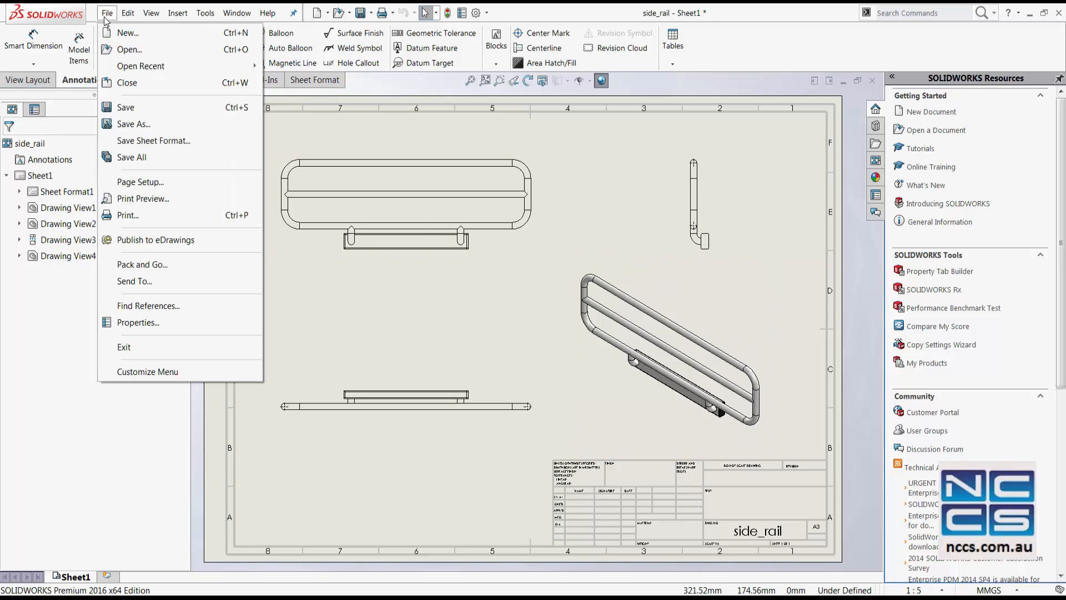
pyautogui.moveTo(129, 49)
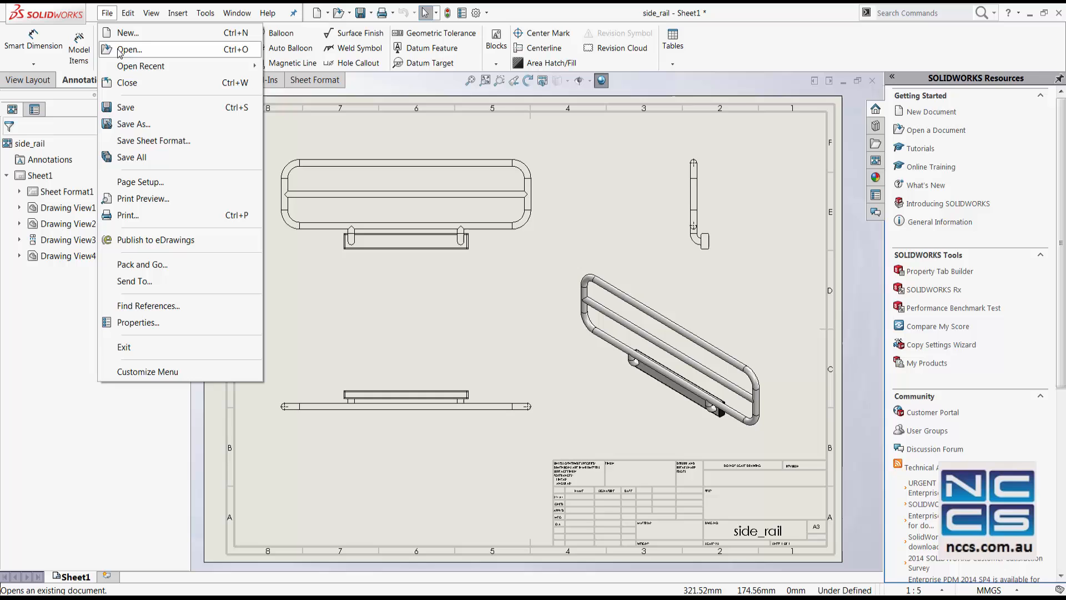
# Step: Close the side_rail drawing and select side_rail.SLDDRW in the Open dialog
pyautogui.click(126, 82)
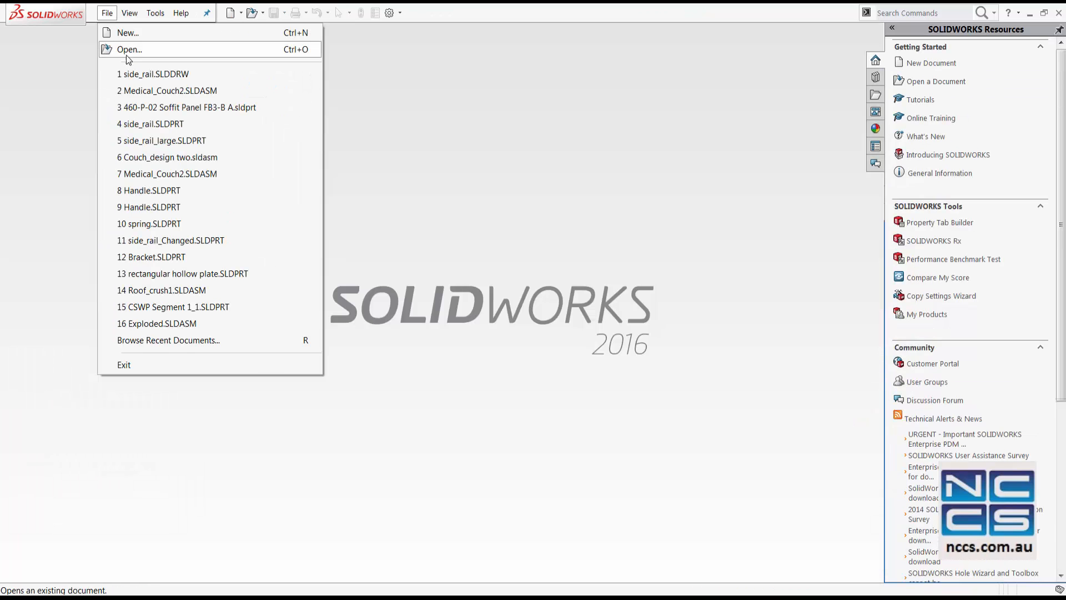
pyautogui.click(130, 49)
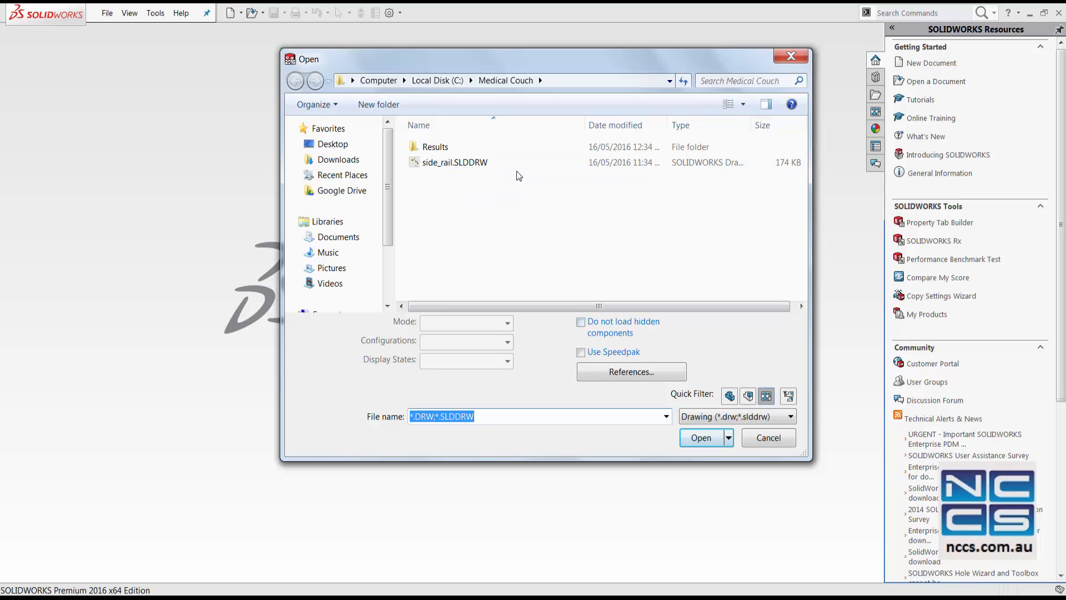
pyautogui.click(454, 161)
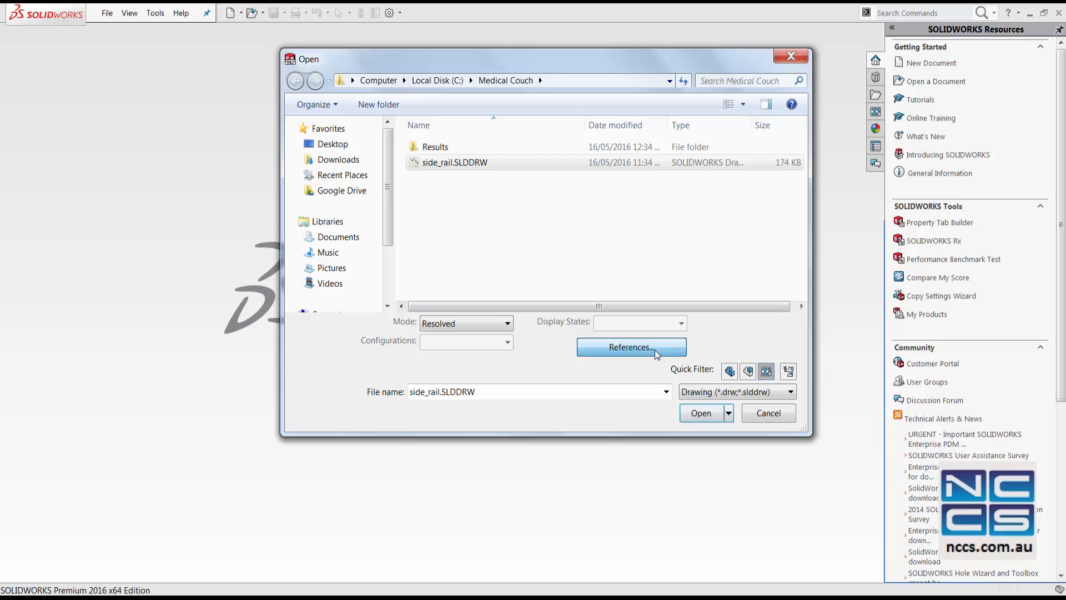
# Step: Replace the side_rail.SLDPRT reference with side_rail_large.SLDPRT and open the drawing
pyautogui.click(630, 347)
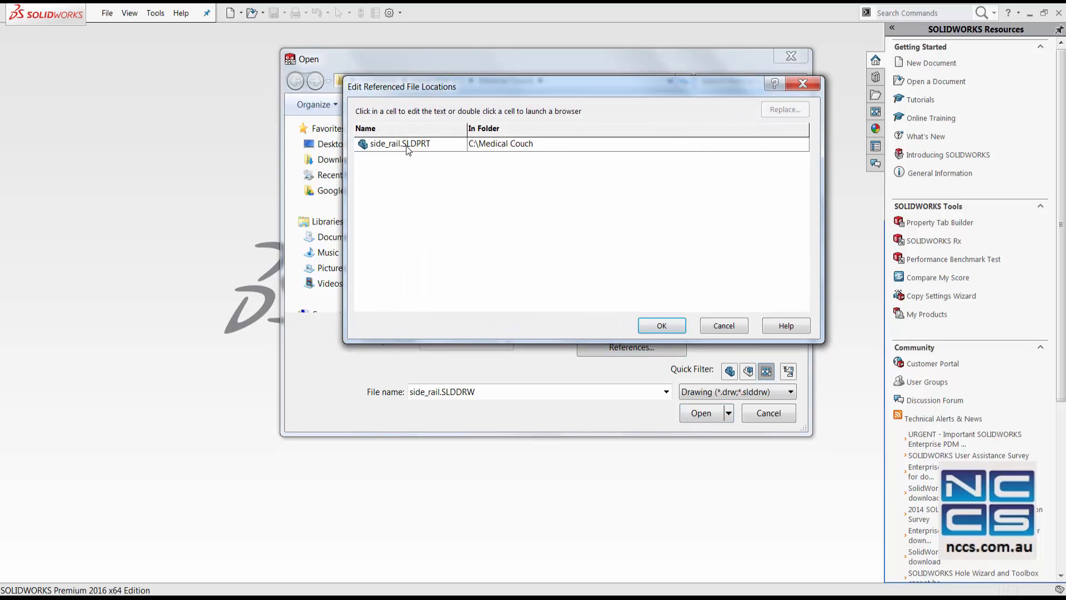
pyautogui.click(400, 143)
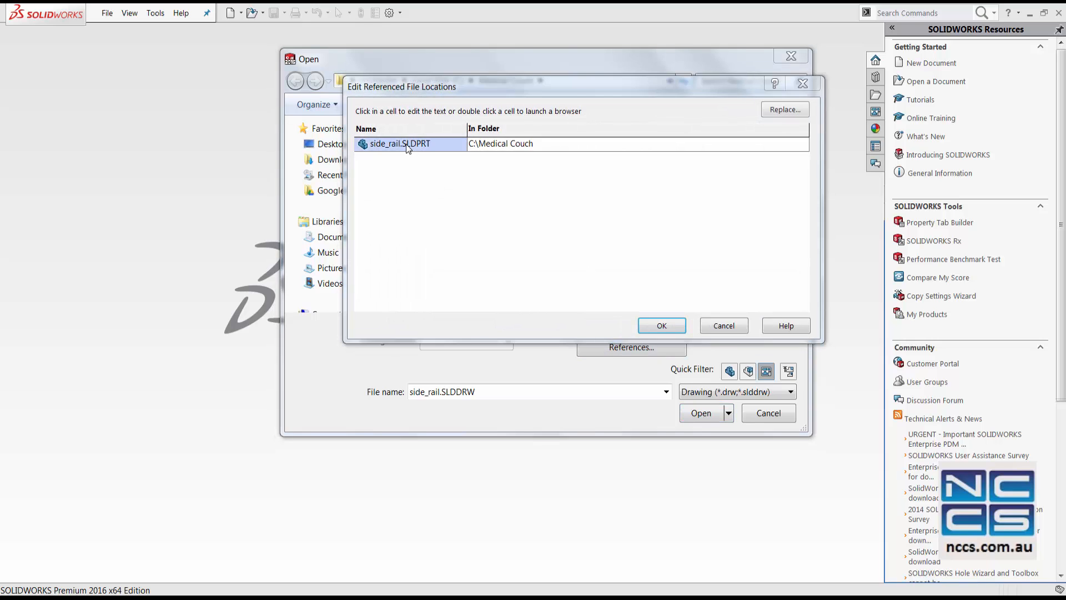
pyautogui.doubleClick(400, 143)
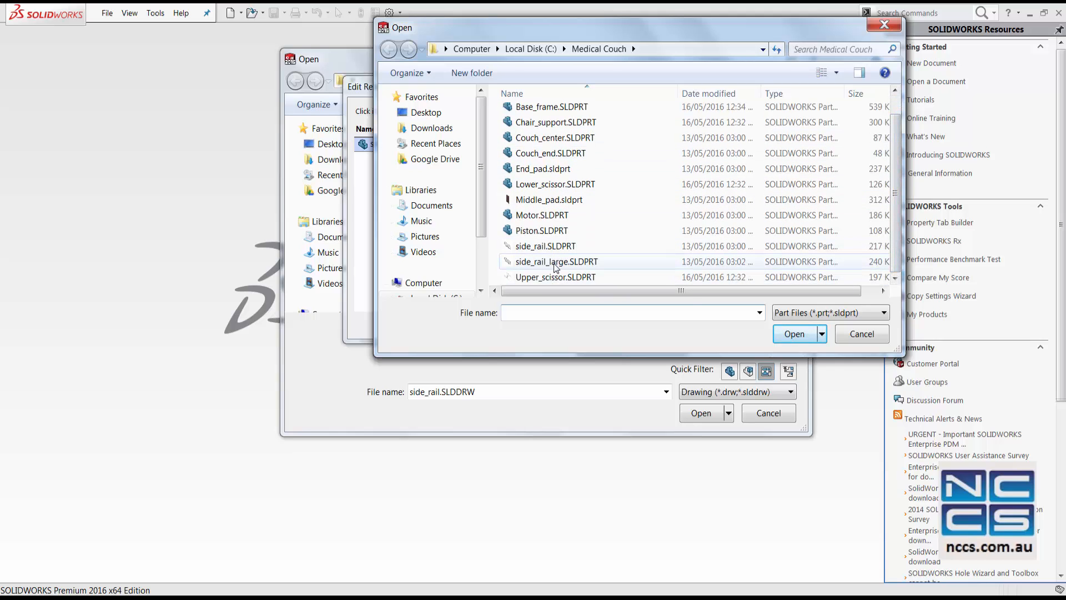
pyautogui.click(556, 261)
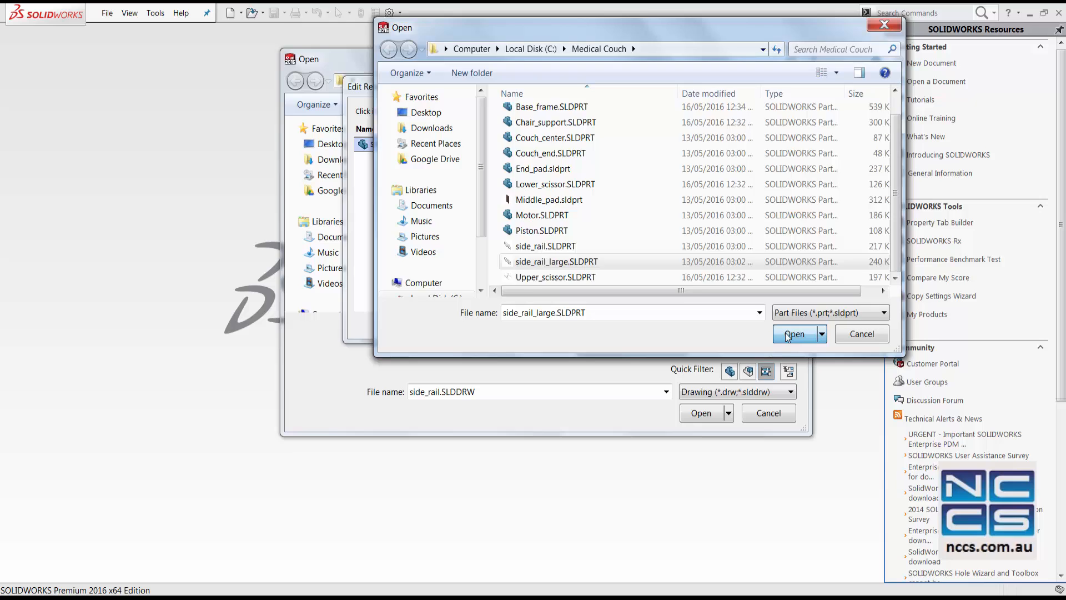
pyautogui.click(794, 334)
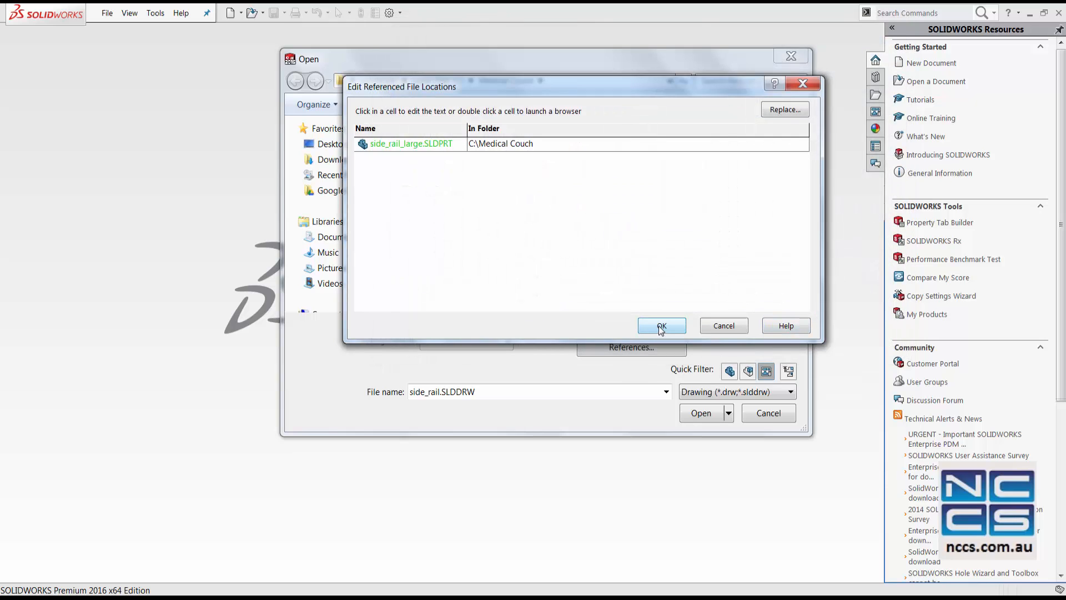
pyautogui.click(661, 325)
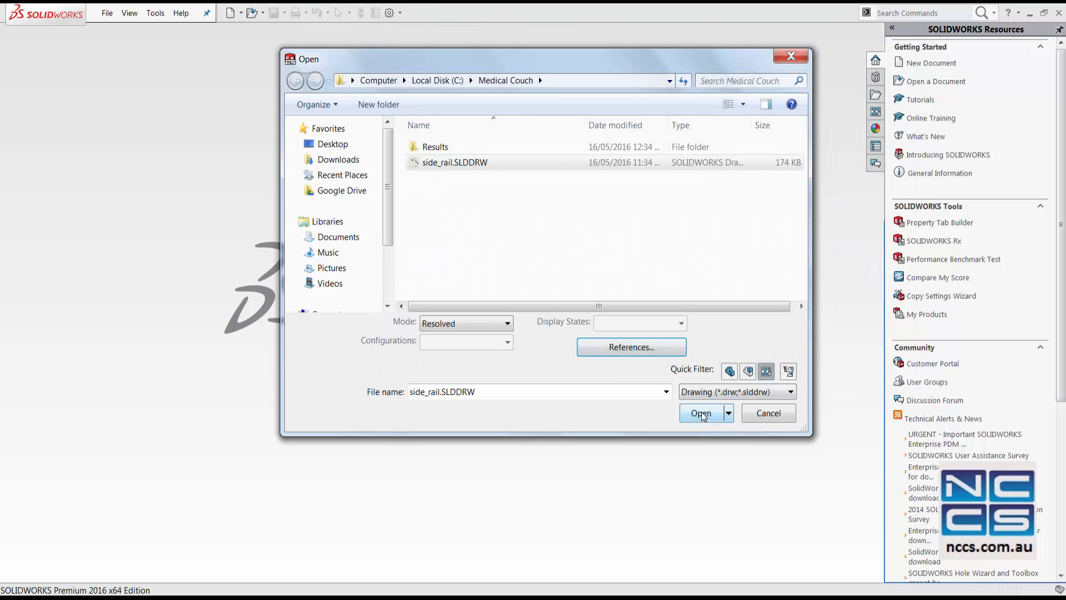
pyautogui.click(701, 412)
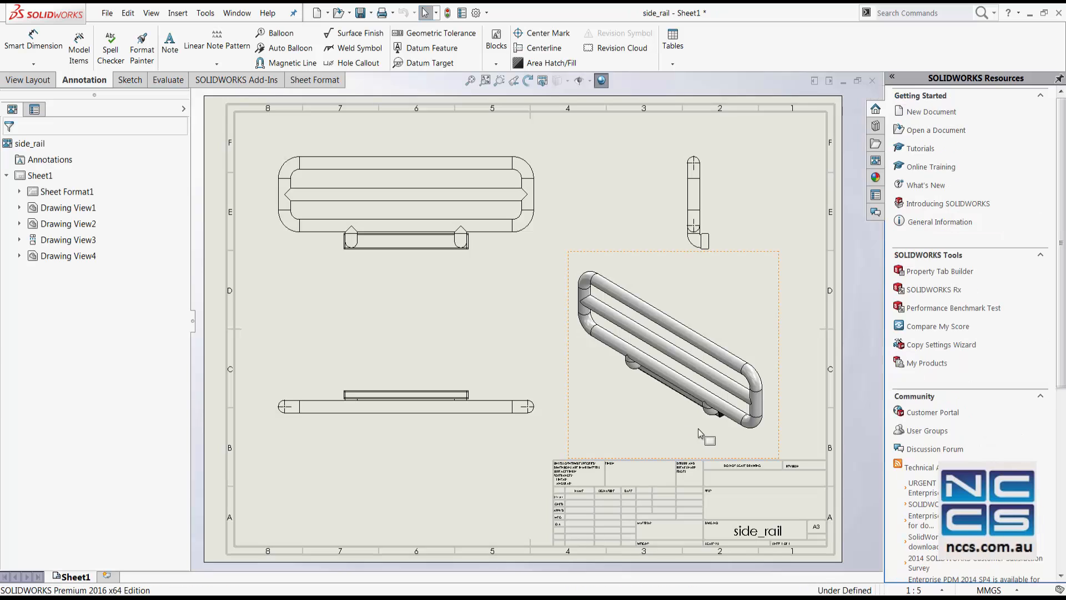